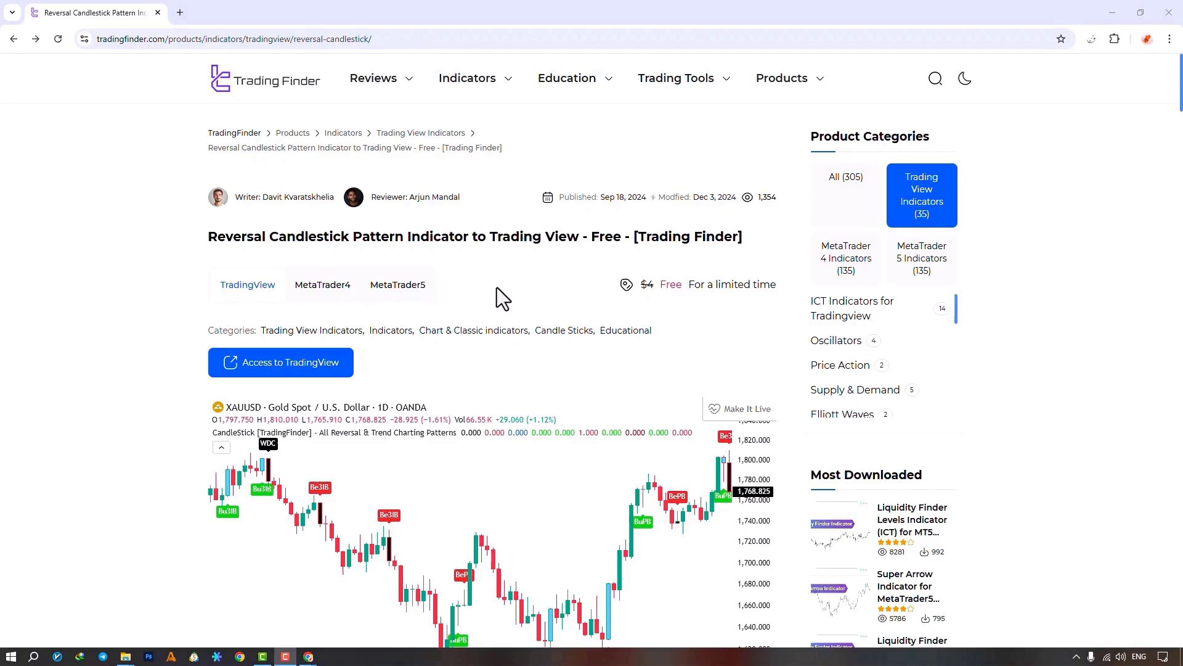
{"action": "mouse_move", "coordinate": [191, 114]}
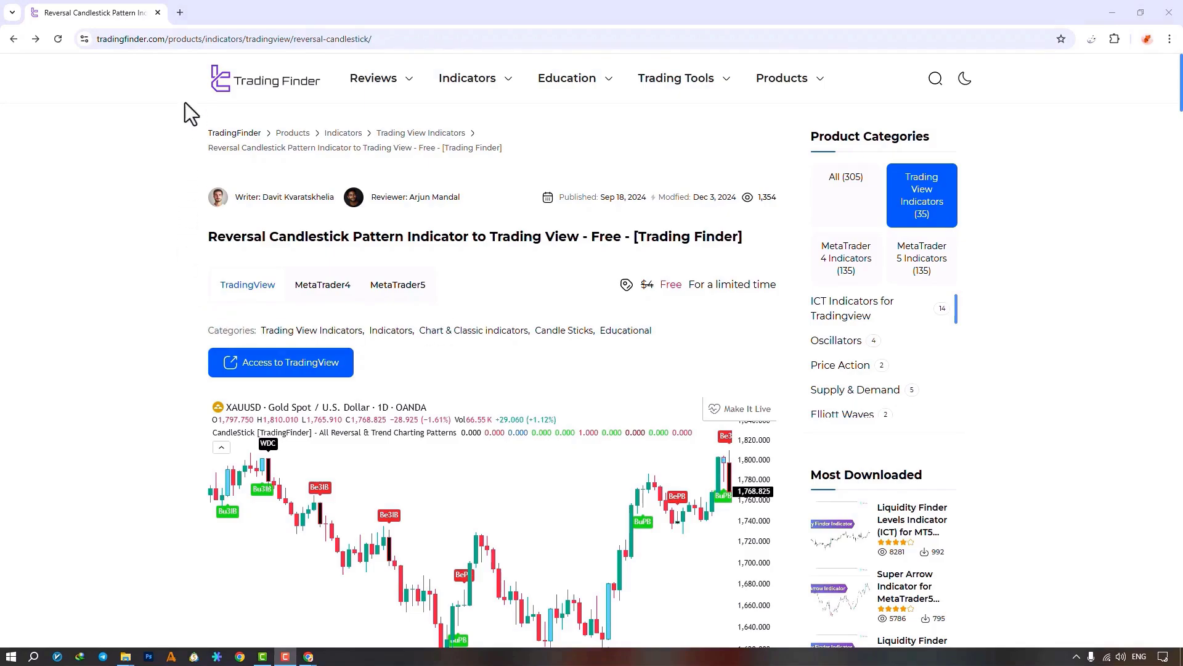
{"action": "mouse_move", "coordinate": [216, 388]}
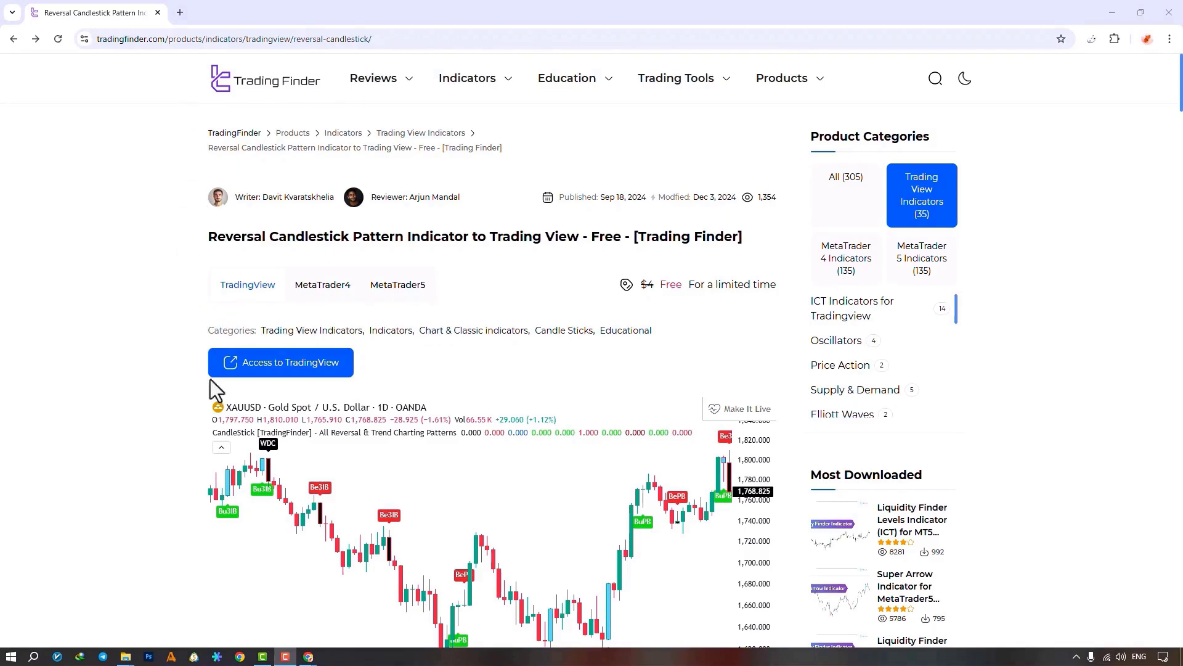
{"action": "mouse_move", "coordinate": [290, 389]}
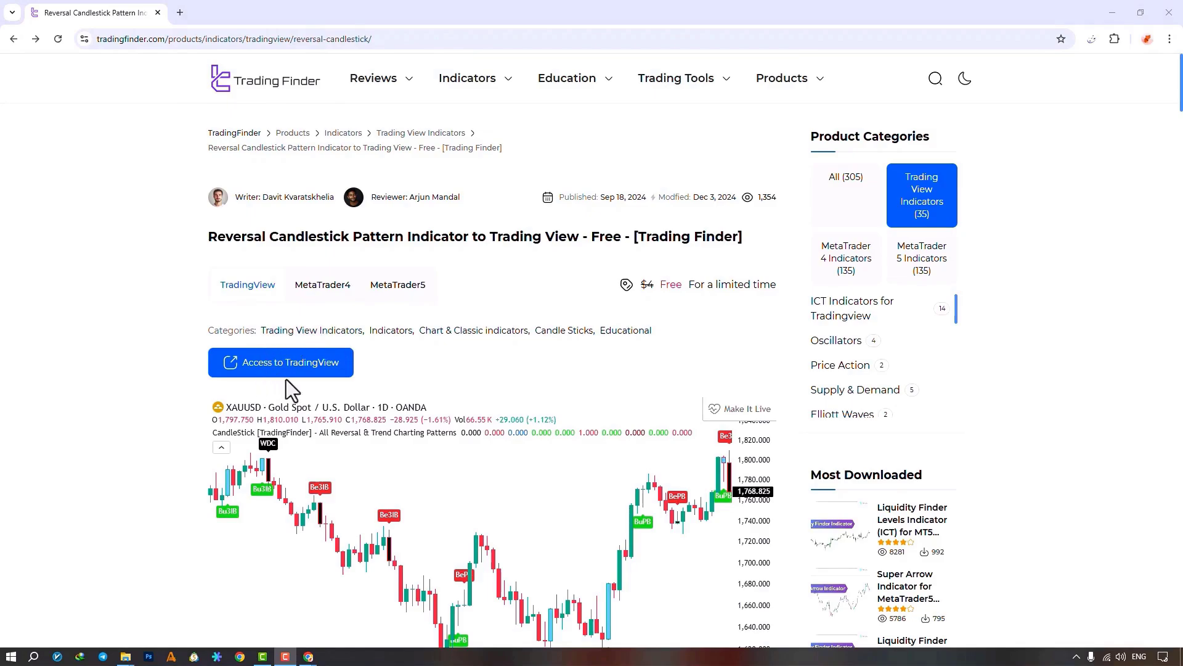
{"action": "mouse_move", "coordinate": [310, 381]}
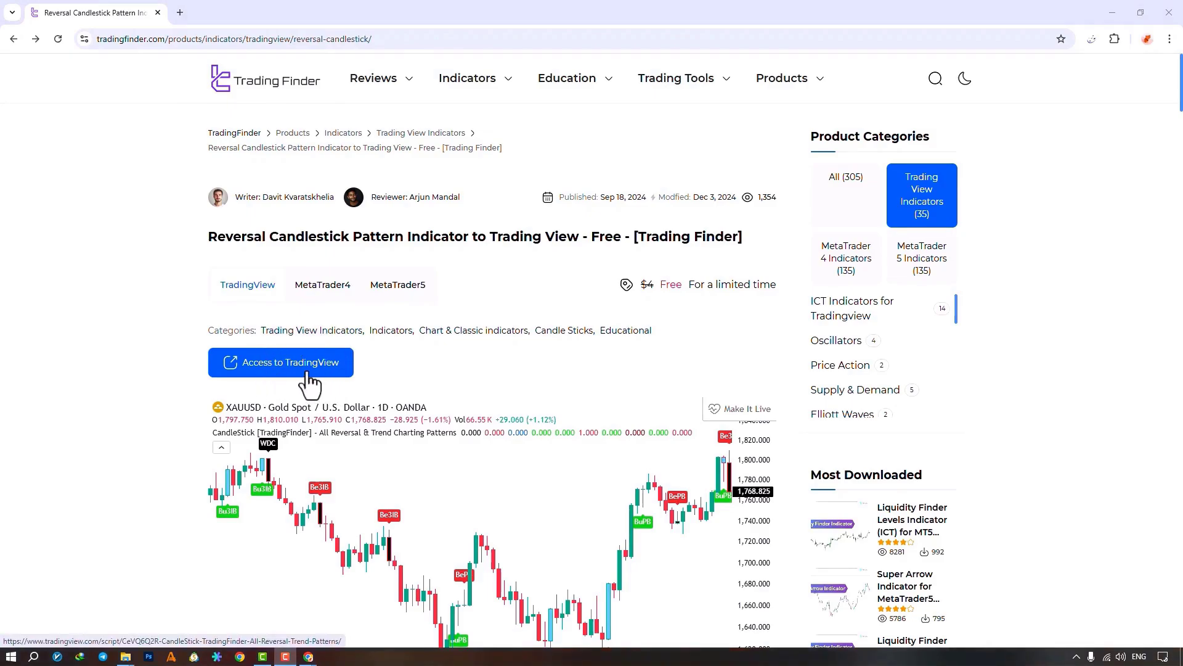
{"action": "mouse_move", "coordinate": [475, 313]}
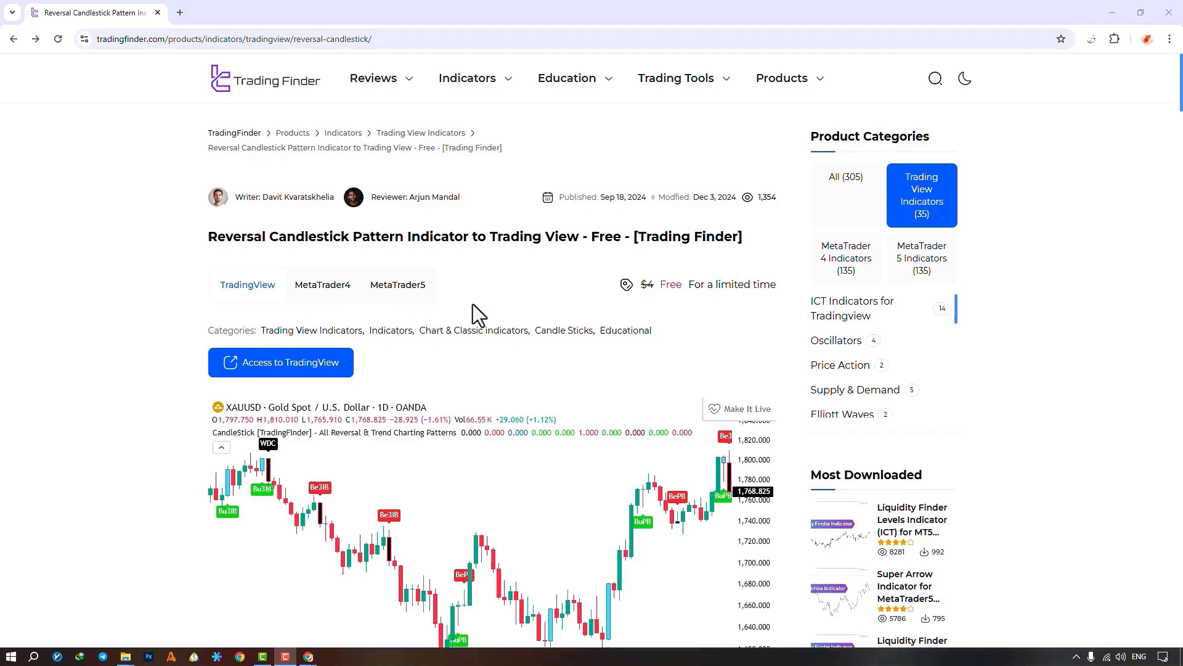
Skim the Trading Finder indicator description, then launch its GBPUSD 4-hour TradingView chart
{"action": "scroll", "scroll_direction": "down", "scroll_amount": 3}
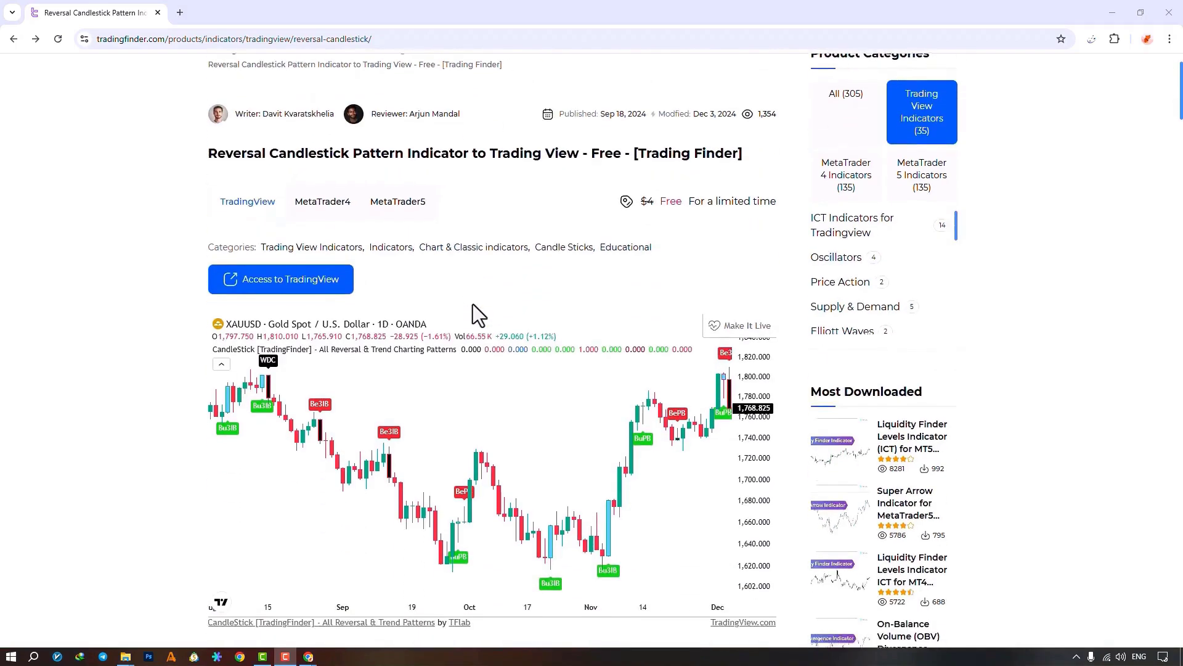
{"action": "scroll", "scroll_direction": "down", "scroll_amount": 3}
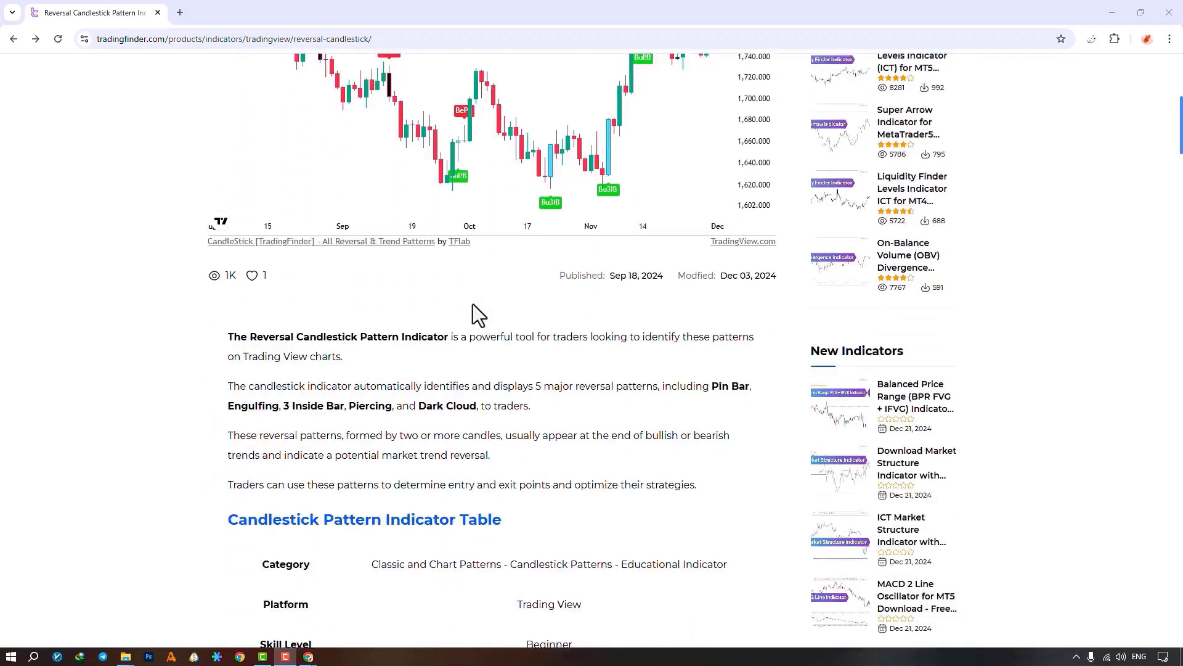
{"action": "scroll", "scroll_direction": "down", "scroll_amount": 3}
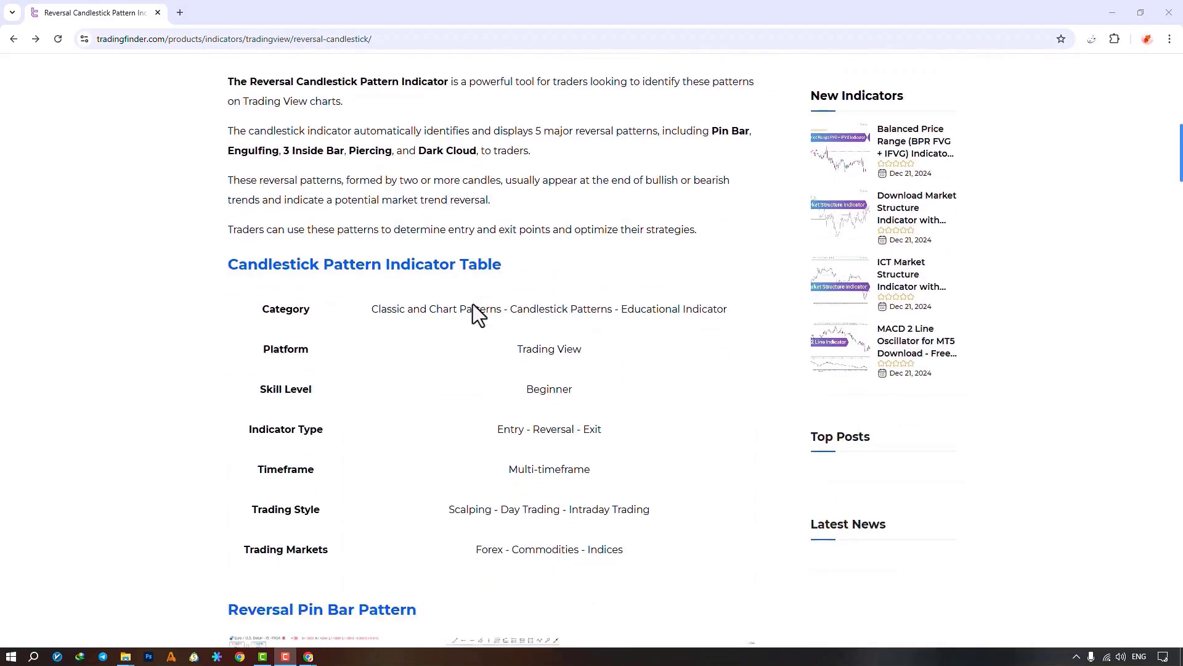
{"action": "scroll", "scroll_direction": "down", "scroll_amount": 3}
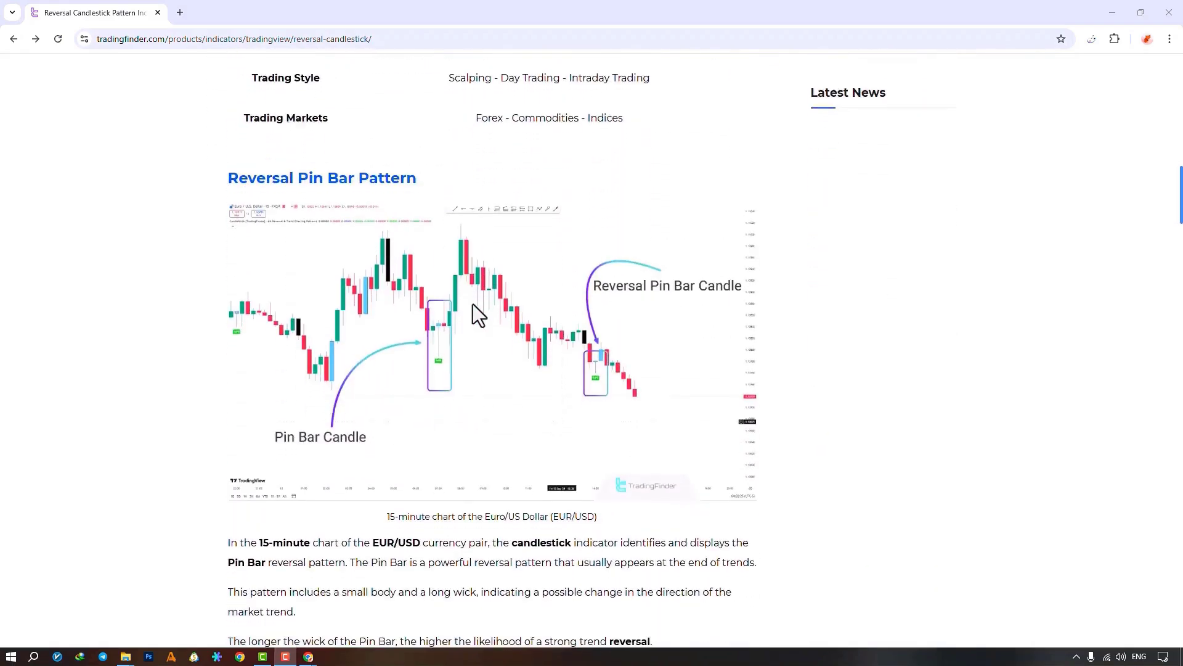
{"action": "scroll", "scroll_direction": "down", "scroll_amount": 3}
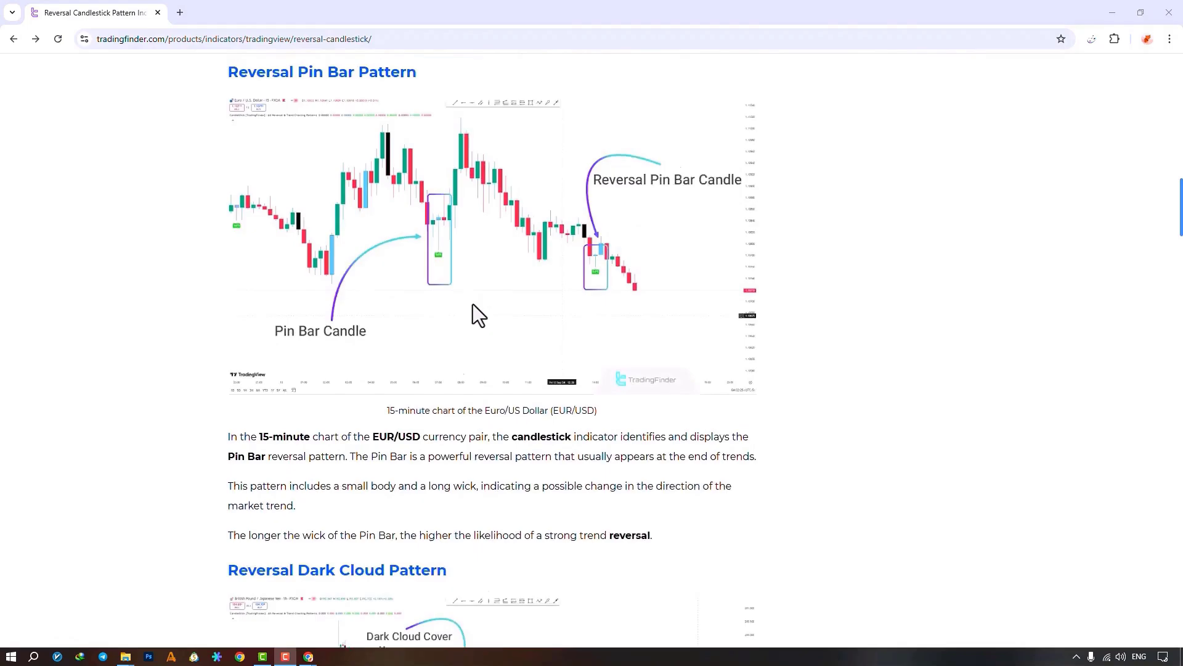
{"action": "scroll", "scroll_direction": "up", "scroll_amount": 3}
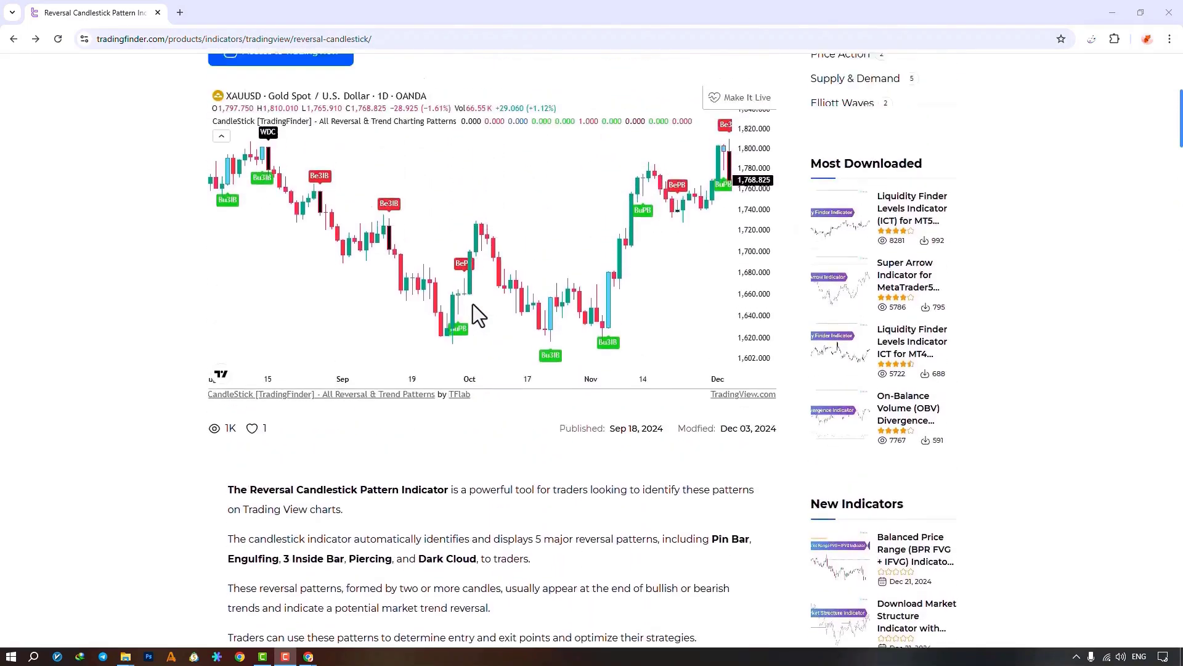
{"action": "scroll", "scroll_direction": "up", "scroll_amount": 3}
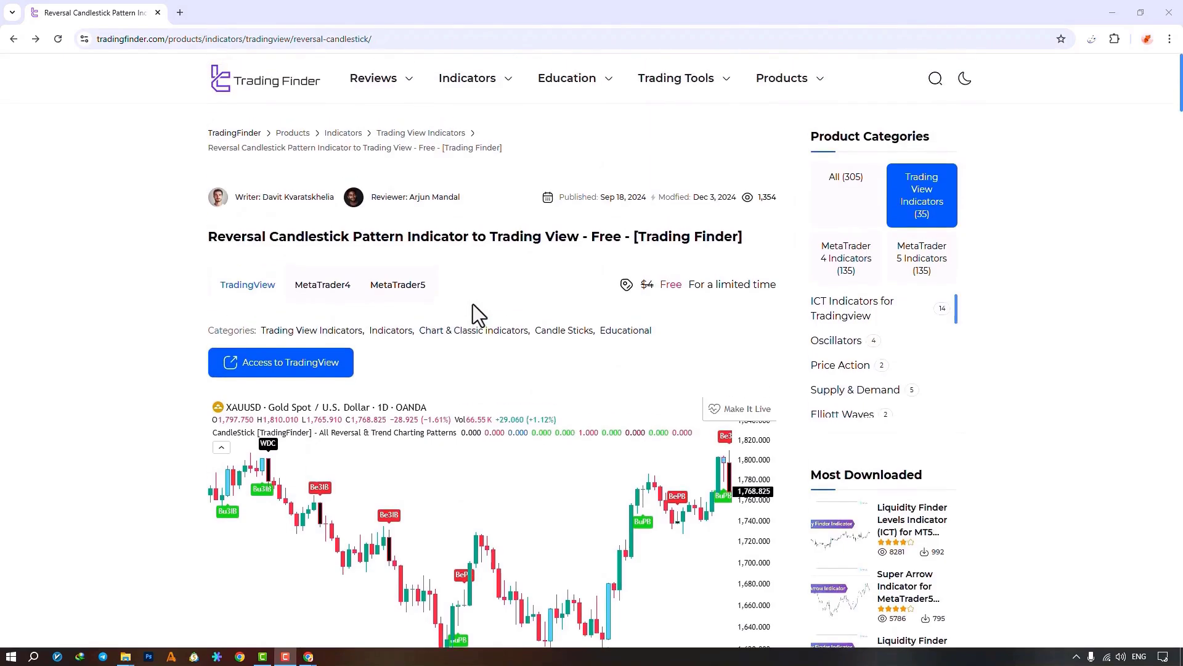
{"action": "left_click", "coordinate": [279, 363]}
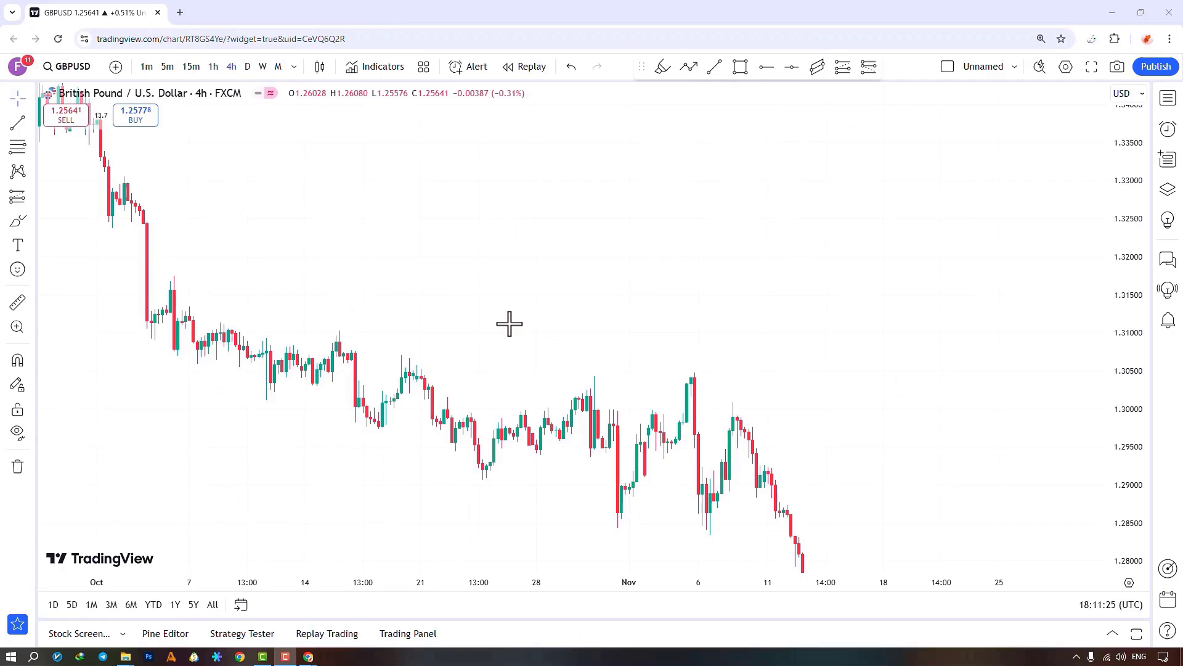
{"action": "mouse_move", "coordinate": [487, 299]}
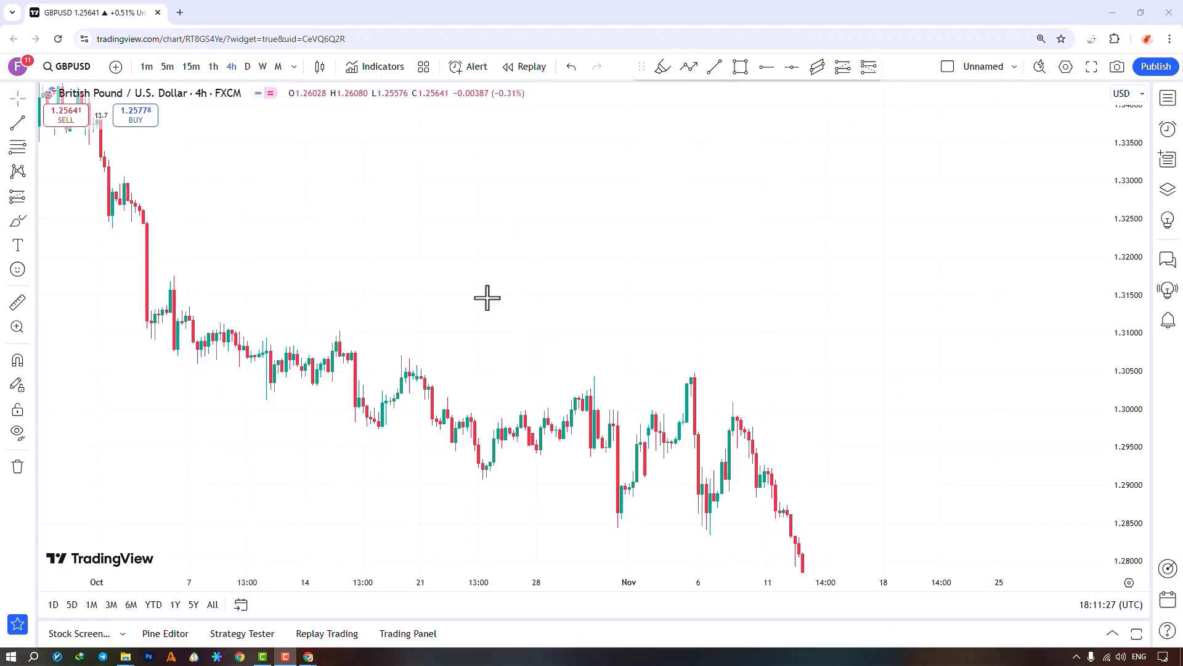
Add the CandleStick [TradingFinder] indicator to the GBPUSD chart and star it as a favorite
{"action": "left_click", "coordinate": [376, 67]}
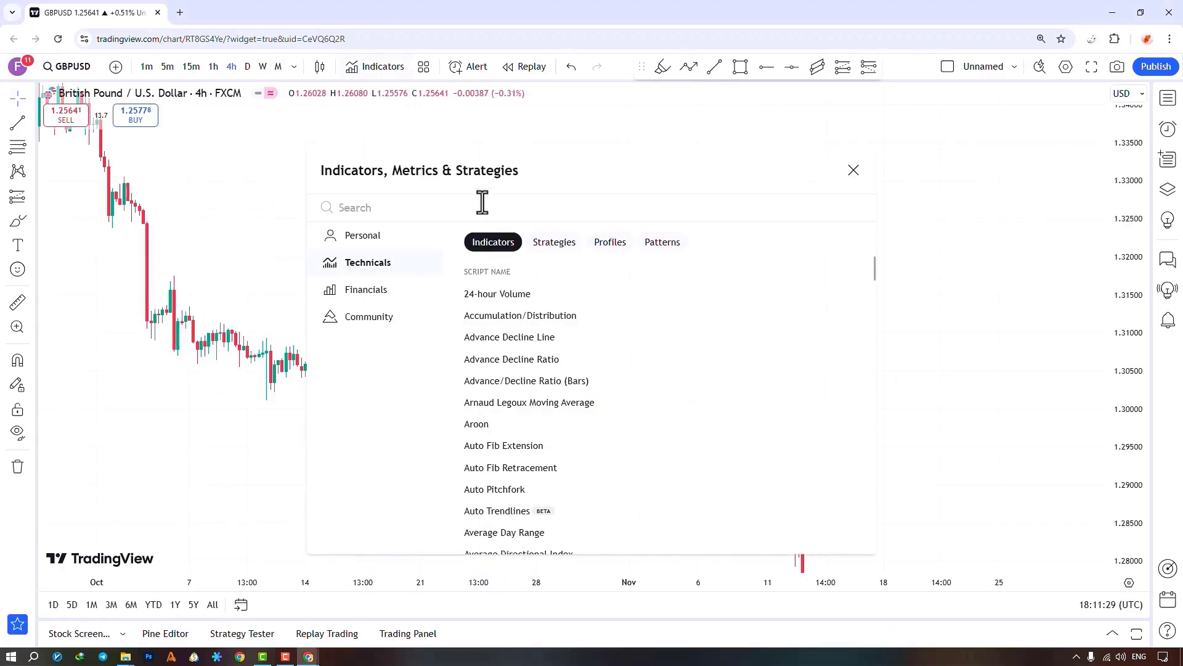
{"action": "type", "text": "CandleStick [TradingFinder]"}
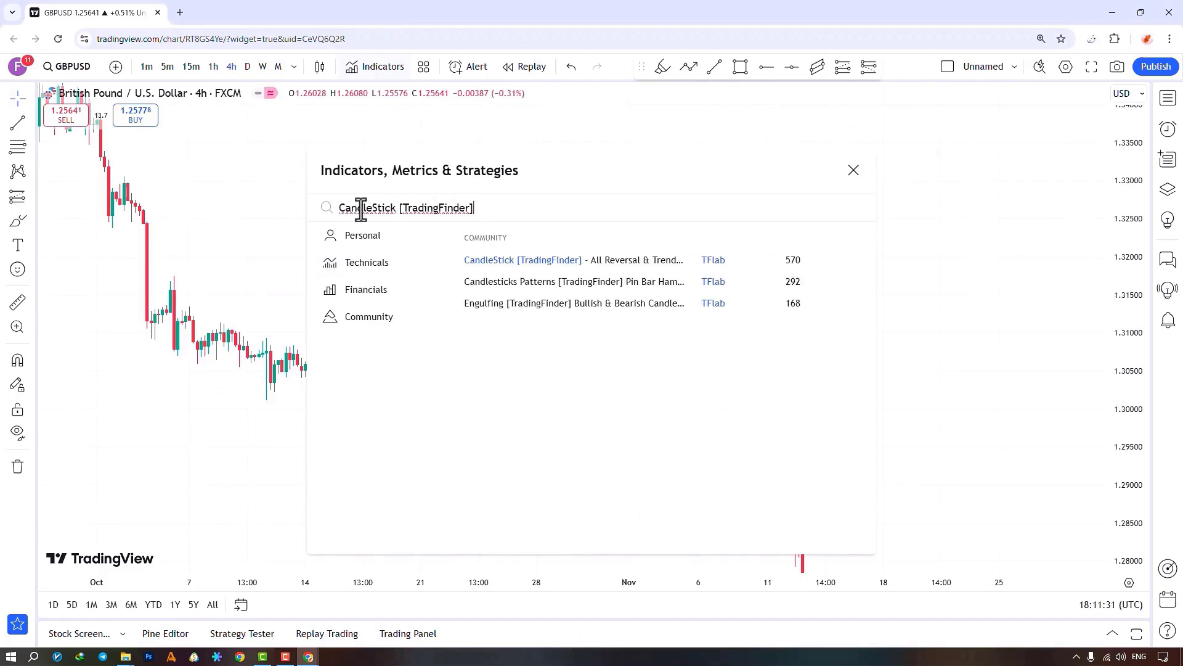
{"action": "mouse_move", "coordinate": [521, 260]}
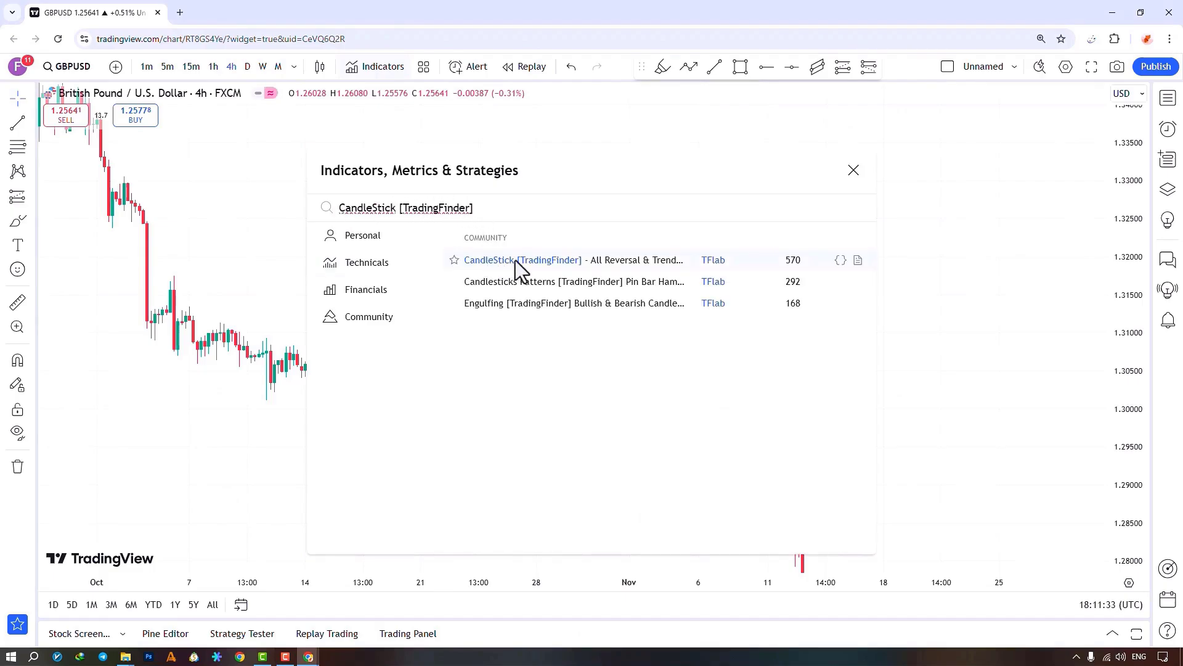
{"action": "mouse_move", "coordinate": [527, 278]}
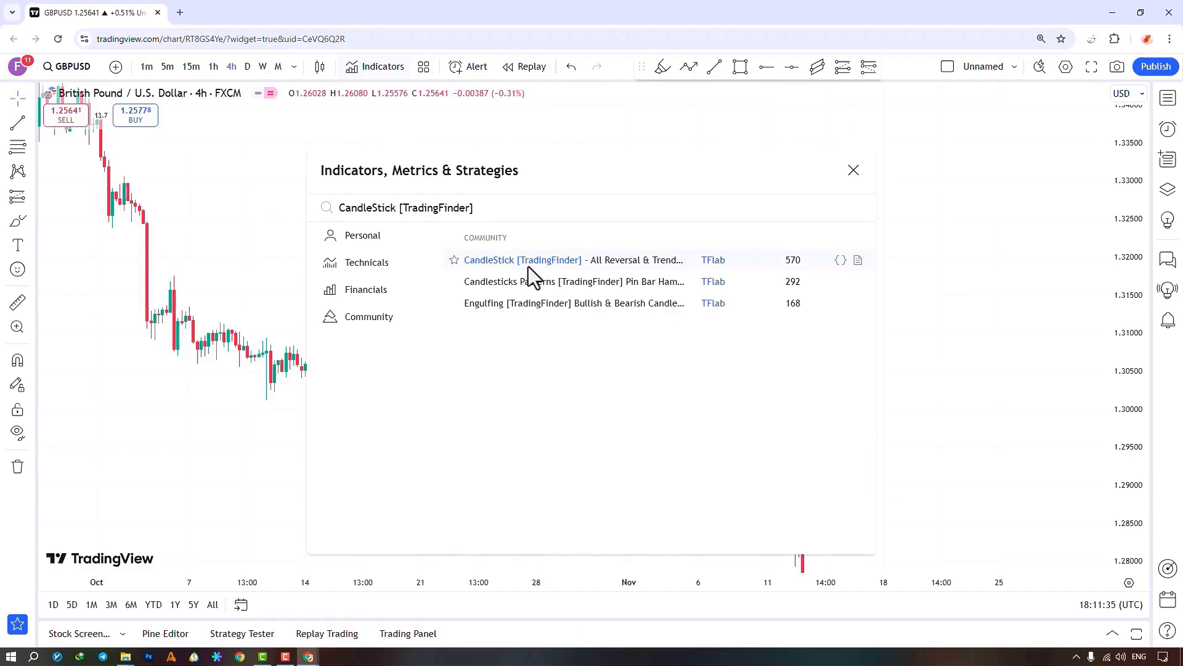
{"action": "left_click", "coordinate": [523, 259]}
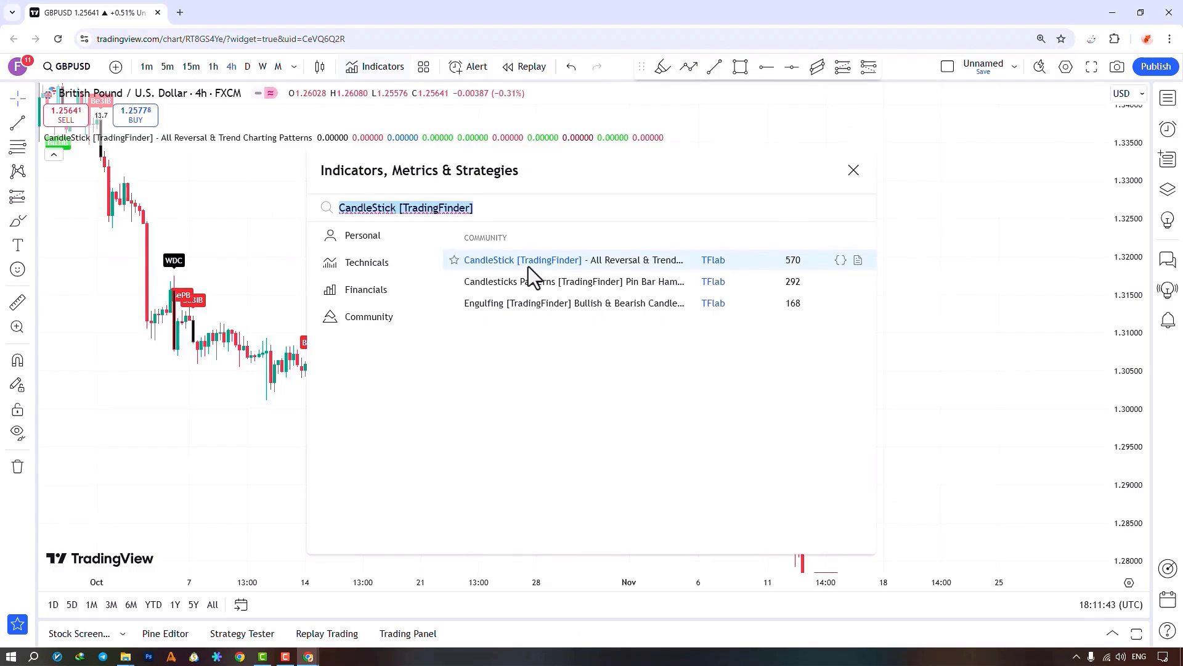
{"action": "left_click", "coordinate": [454, 260]}
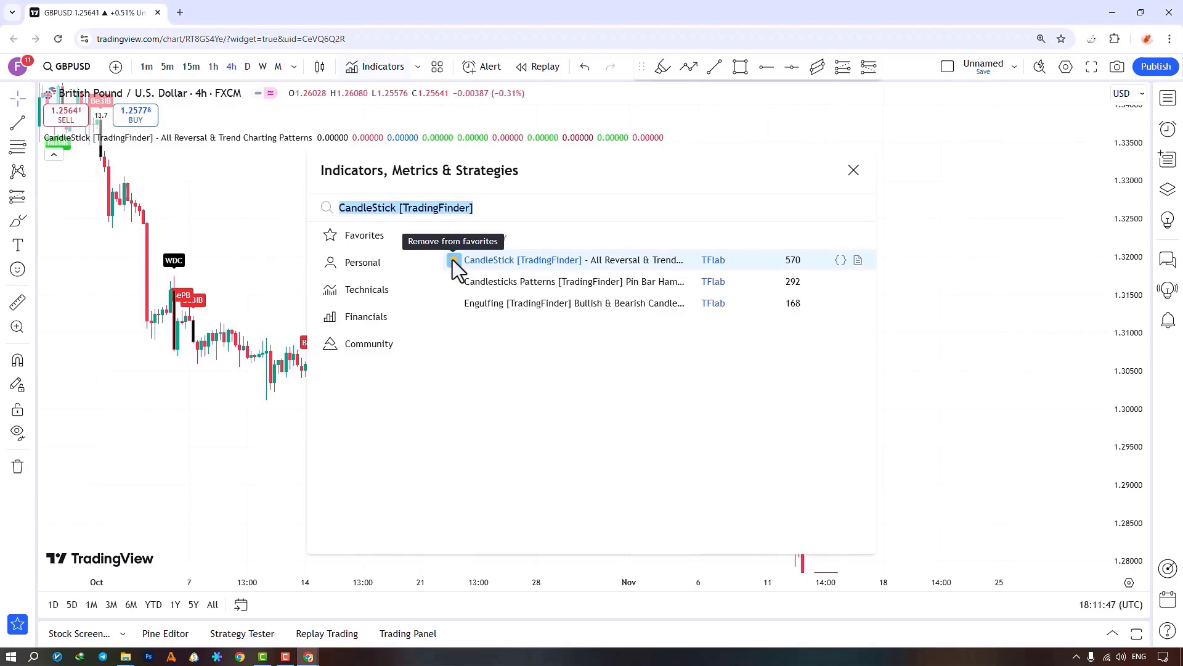
{"action": "left_click", "coordinate": [454, 259]}
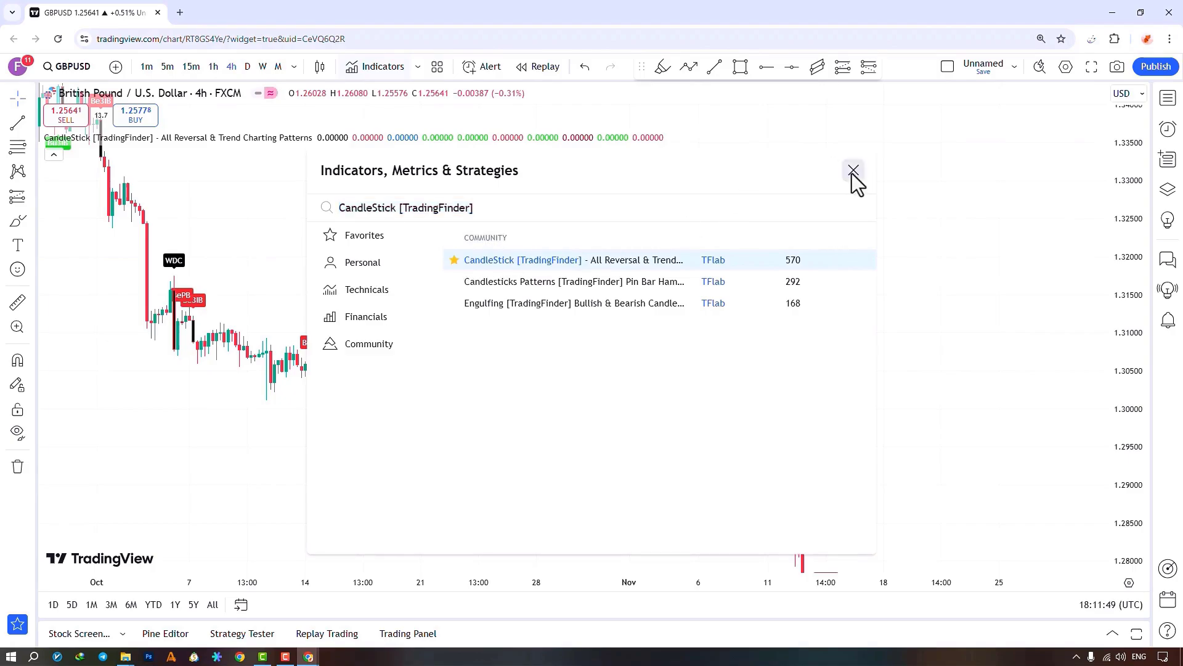
Close the indicator search to view the GBPUSD chart with its pattern labels
{"action": "left_click", "coordinate": [853, 171]}
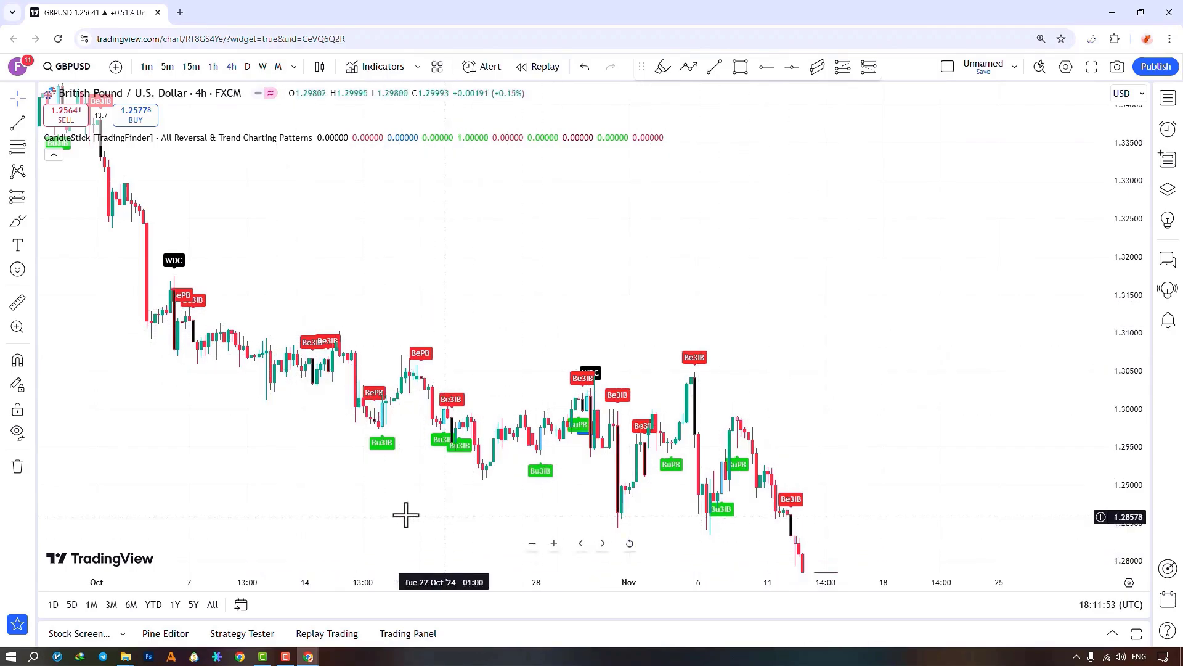
{"action": "mouse_move", "coordinate": [448, 519]}
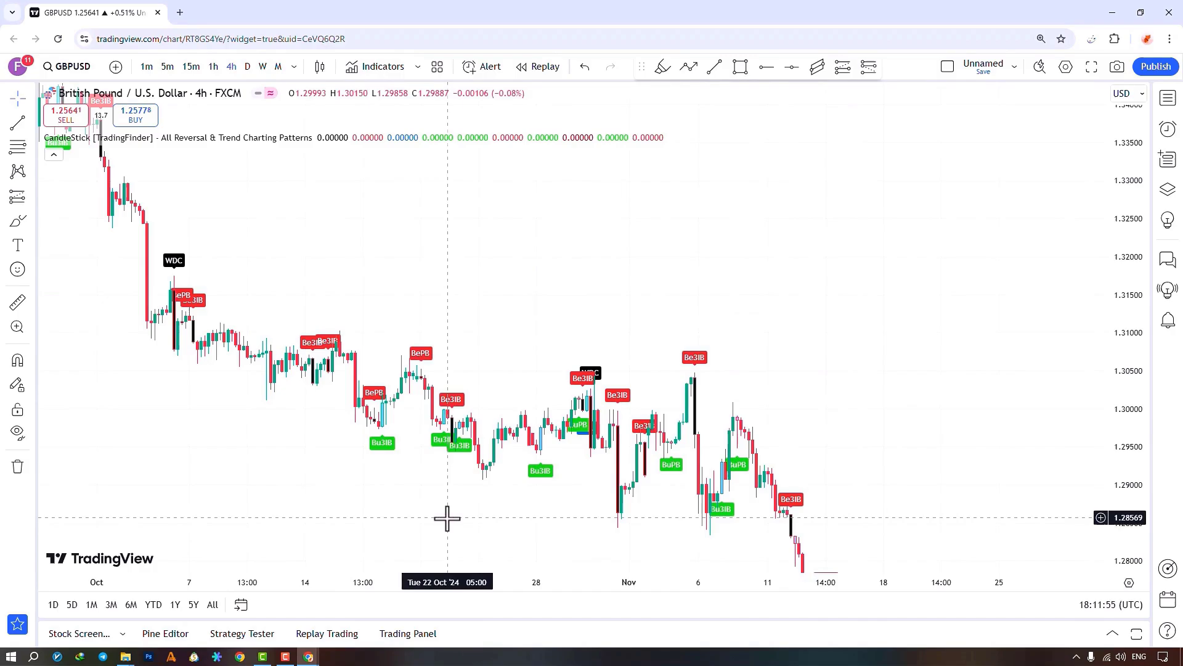
{"action": "mouse_move", "coordinate": [254, 317]}
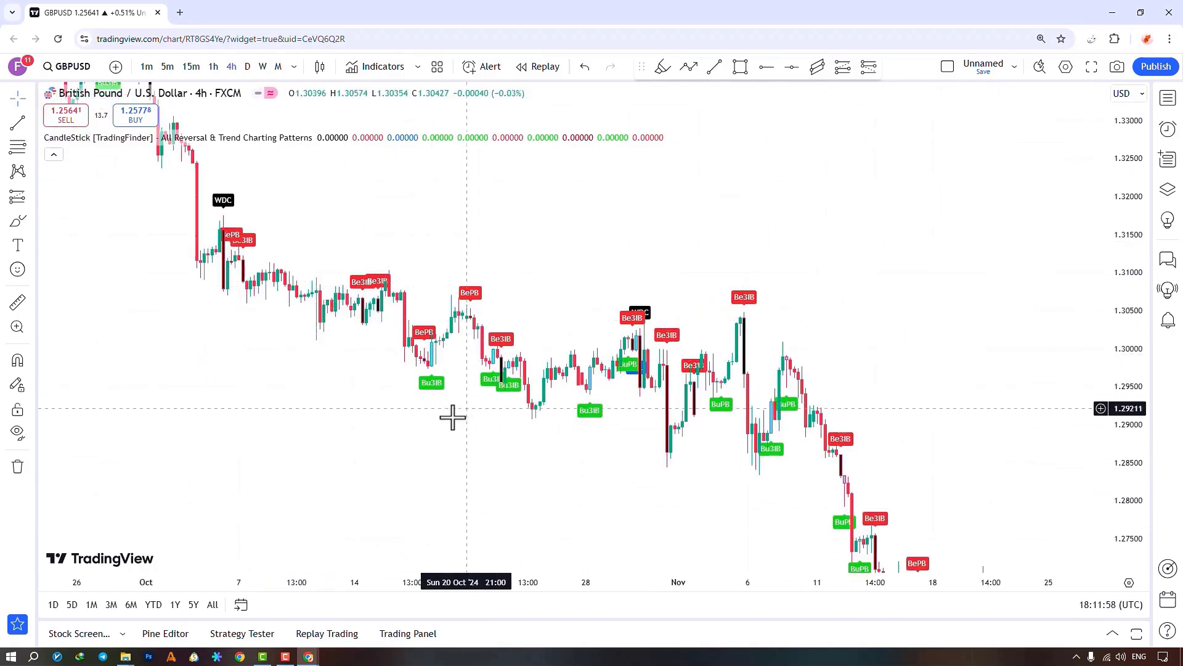
{"action": "mouse_move", "coordinate": [394, 396]}
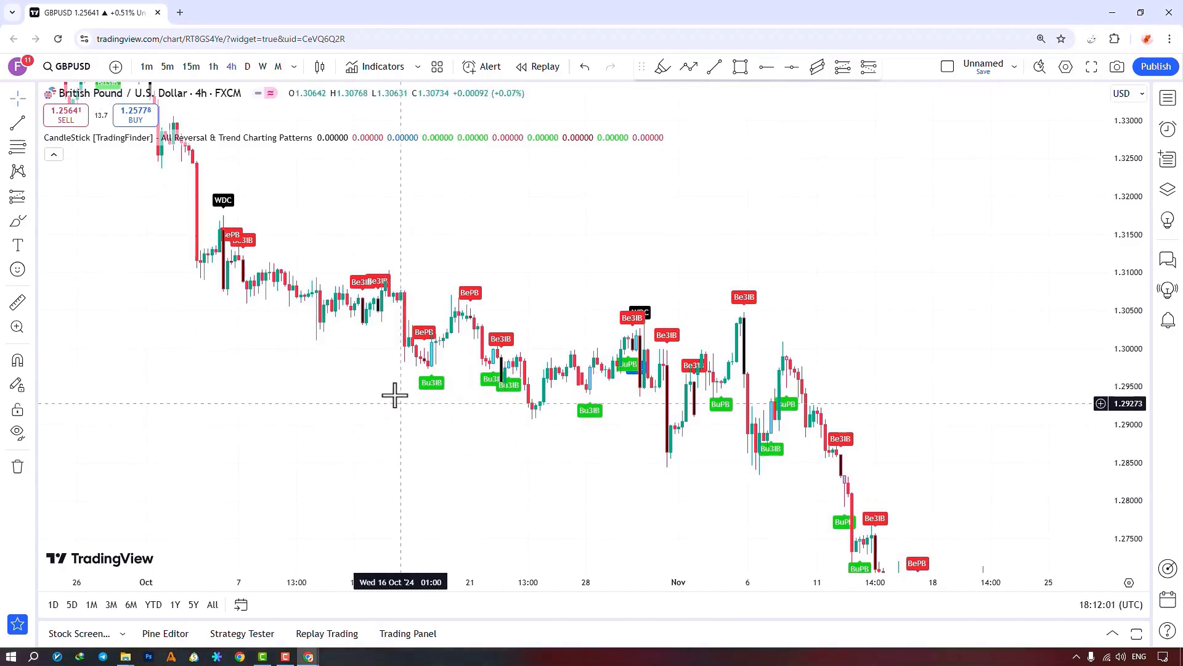
{"action": "mouse_move", "coordinate": [415, 396]}
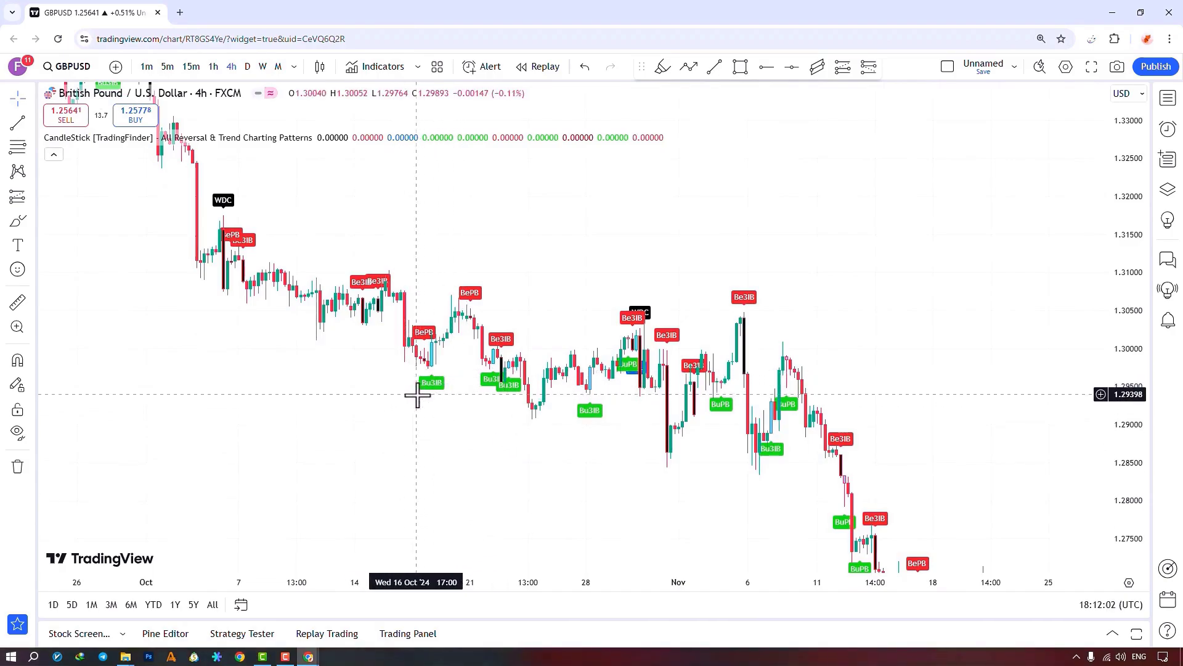
{"action": "mouse_move", "coordinate": [425, 408]}
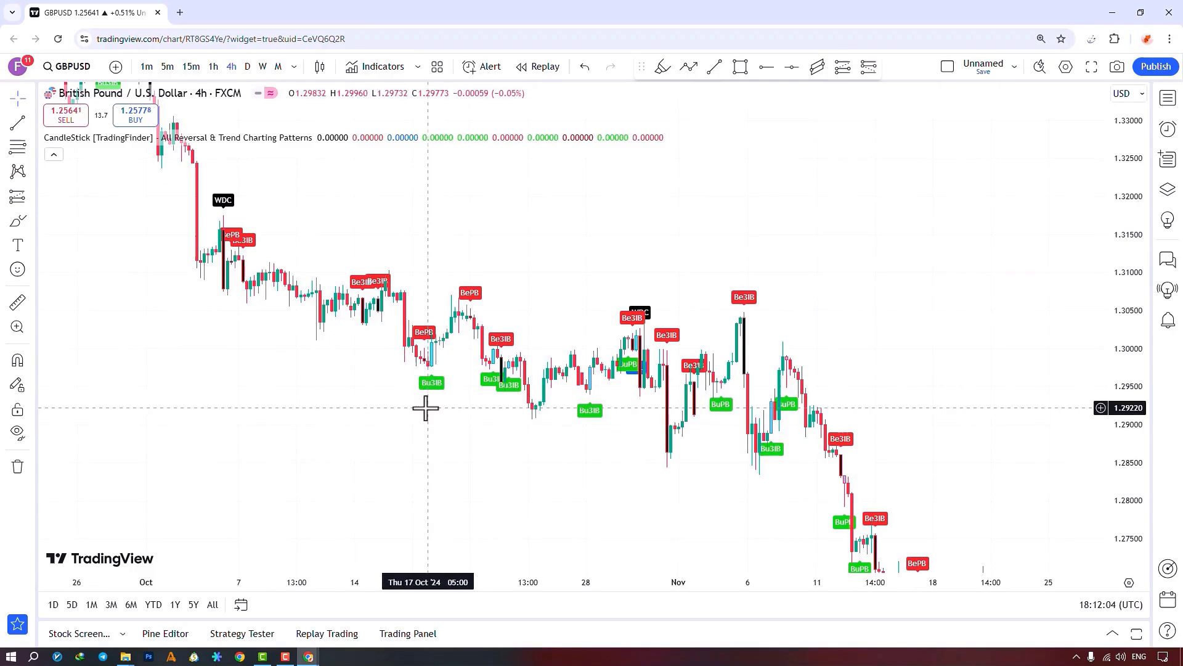
{"action": "mouse_move", "coordinate": [491, 304]}
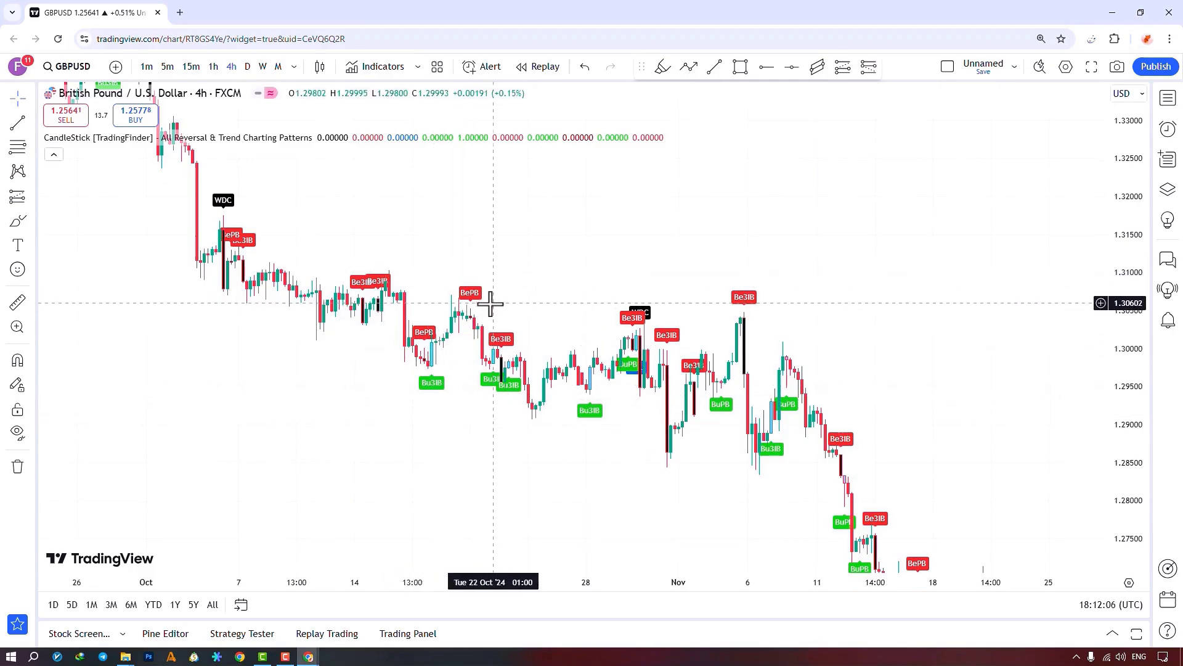
{"action": "mouse_move", "coordinate": [447, 276]}
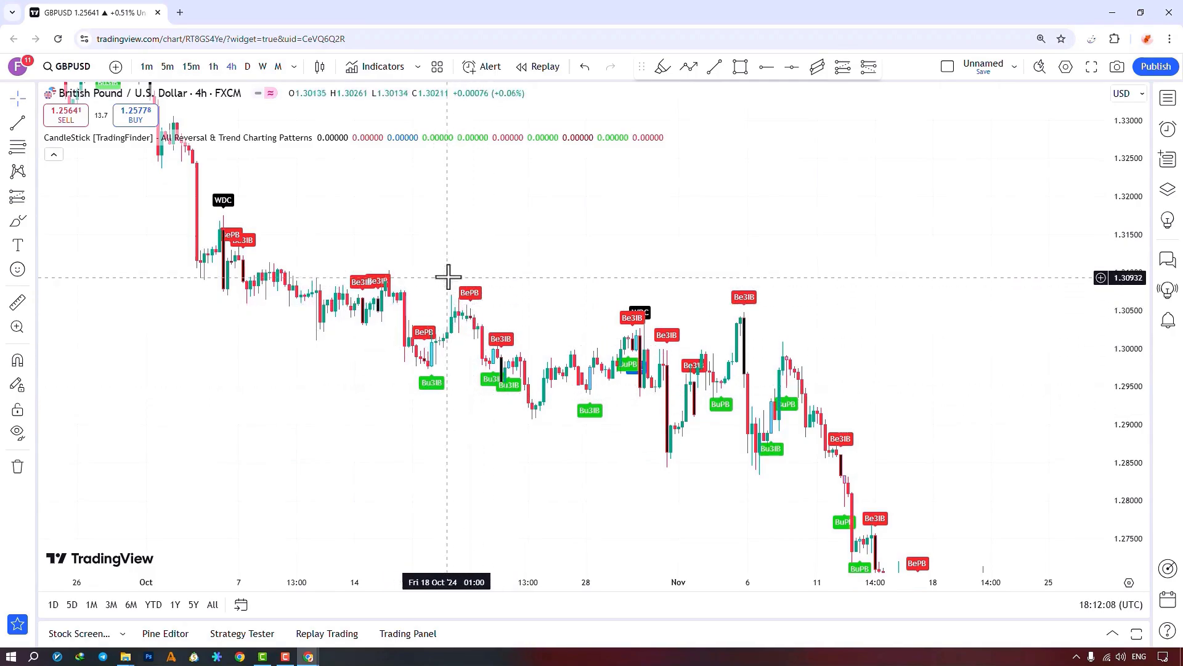
{"action": "mouse_move", "coordinate": [468, 316]}
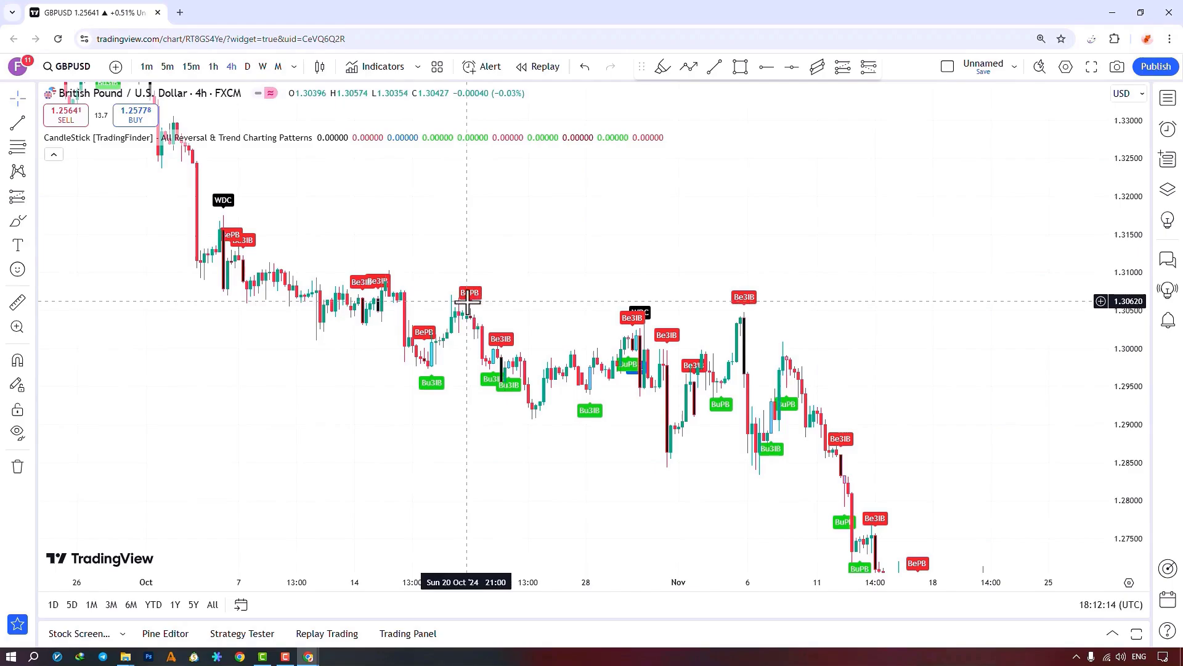
{"action": "mouse_move", "coordinate": [478, 308]}
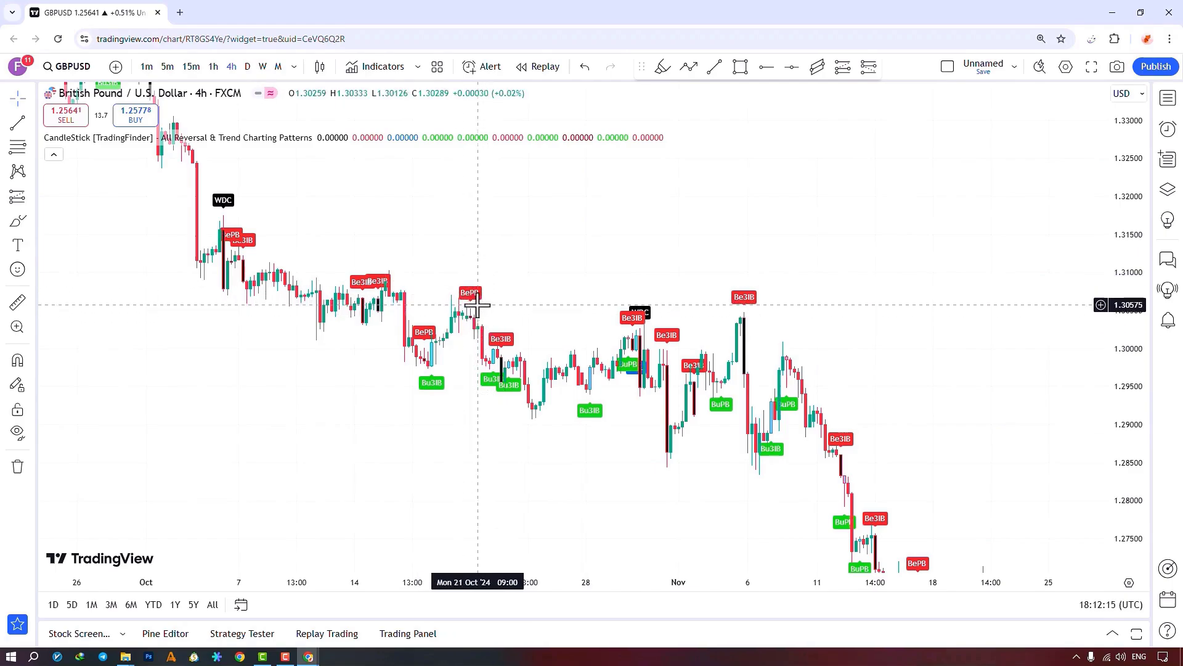
{"action": "mouse_move", "coordinate": [474, 308]}
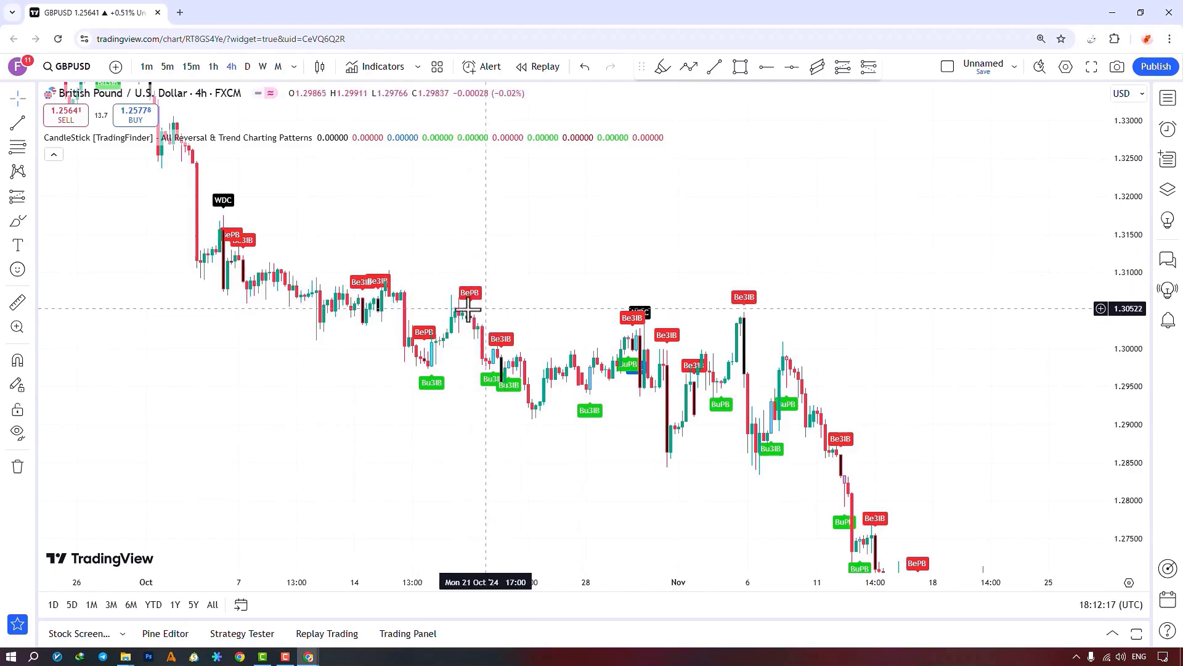
{"action": "mouse_move", "coordinate": [467, 375]}
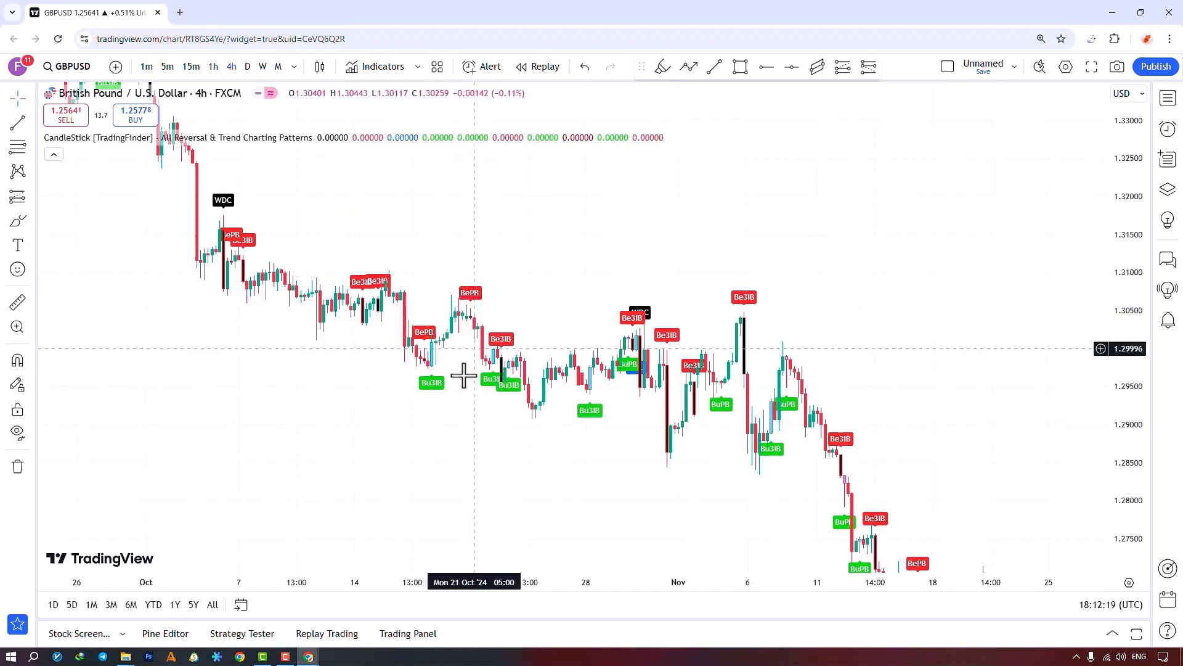
{"action": "mouse_move", "coordinate": [428, 397]}
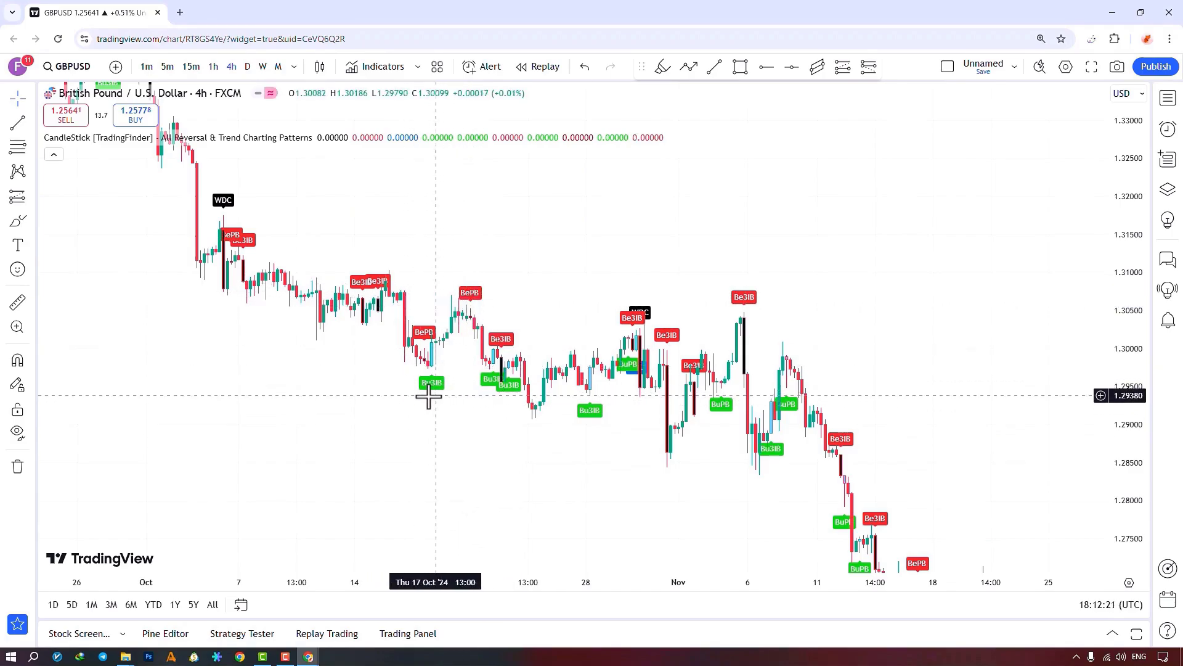
{"action": "mouse_move", "coordinate": [512, 425]}
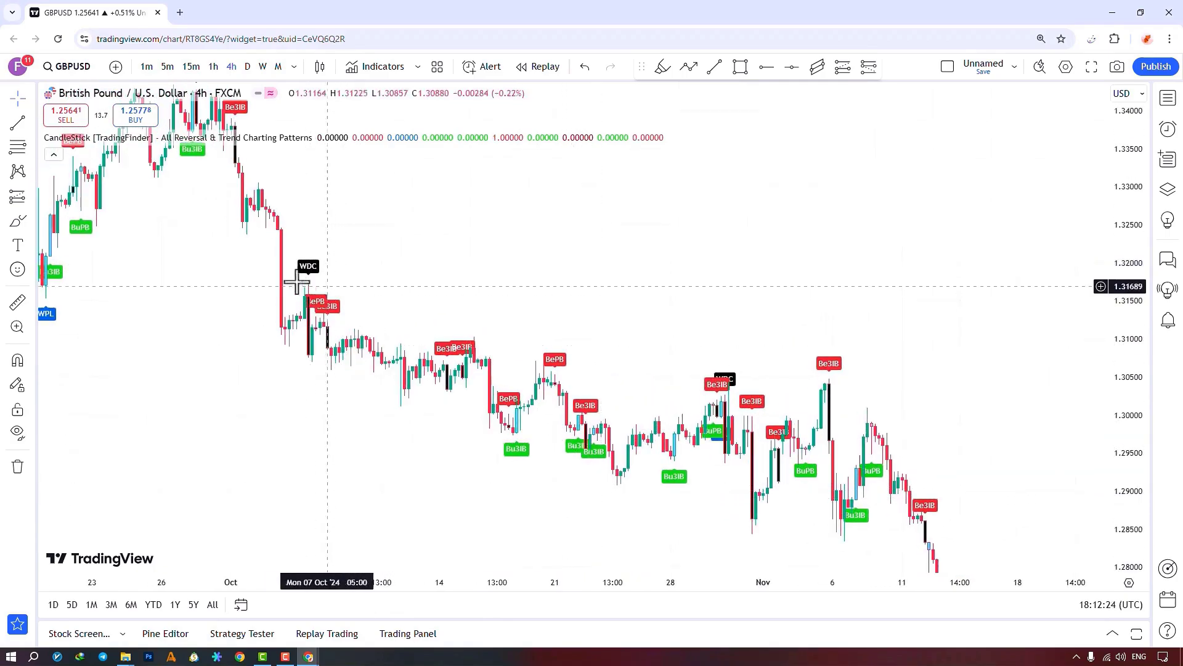
{"action": "mouse_move", "coordinate": [307, 283]}
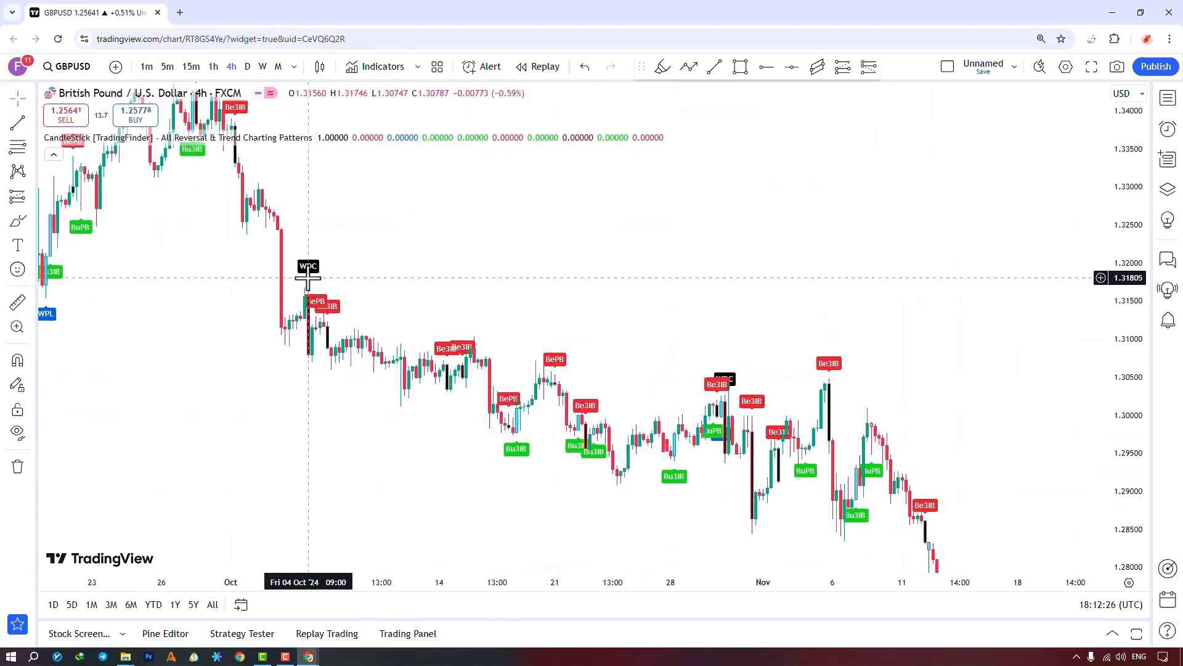
{"action": "mouse_move", "coordinate": [295, 277]}
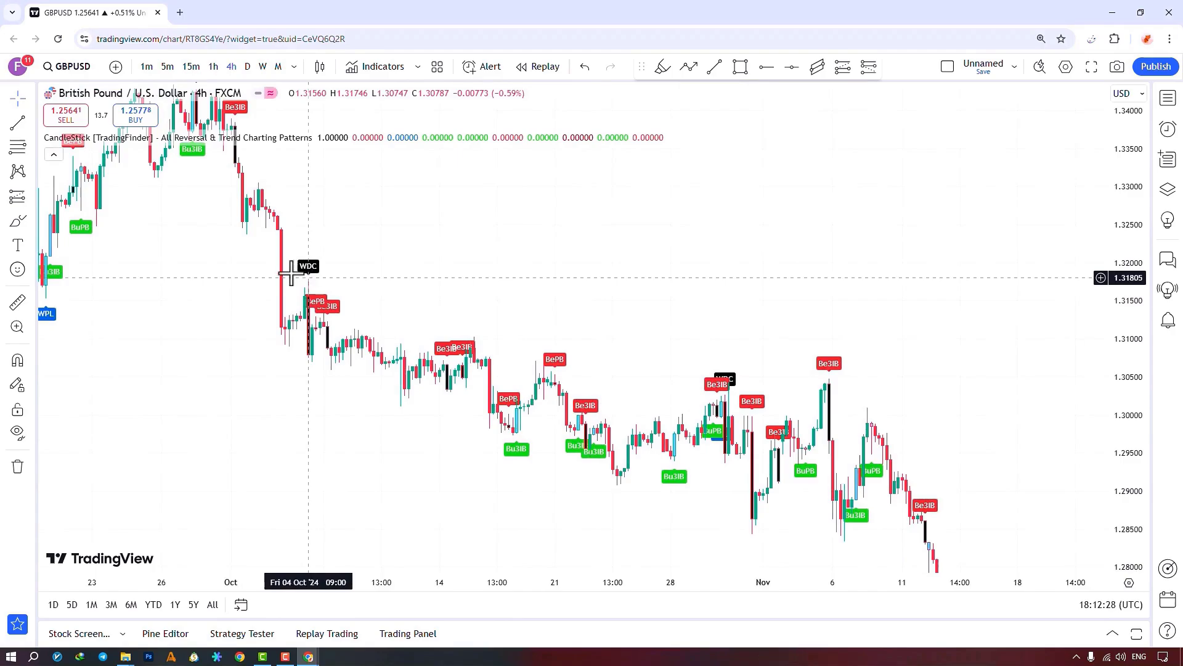
{"action": "mouse_move", "coordinate": [317, 266]}
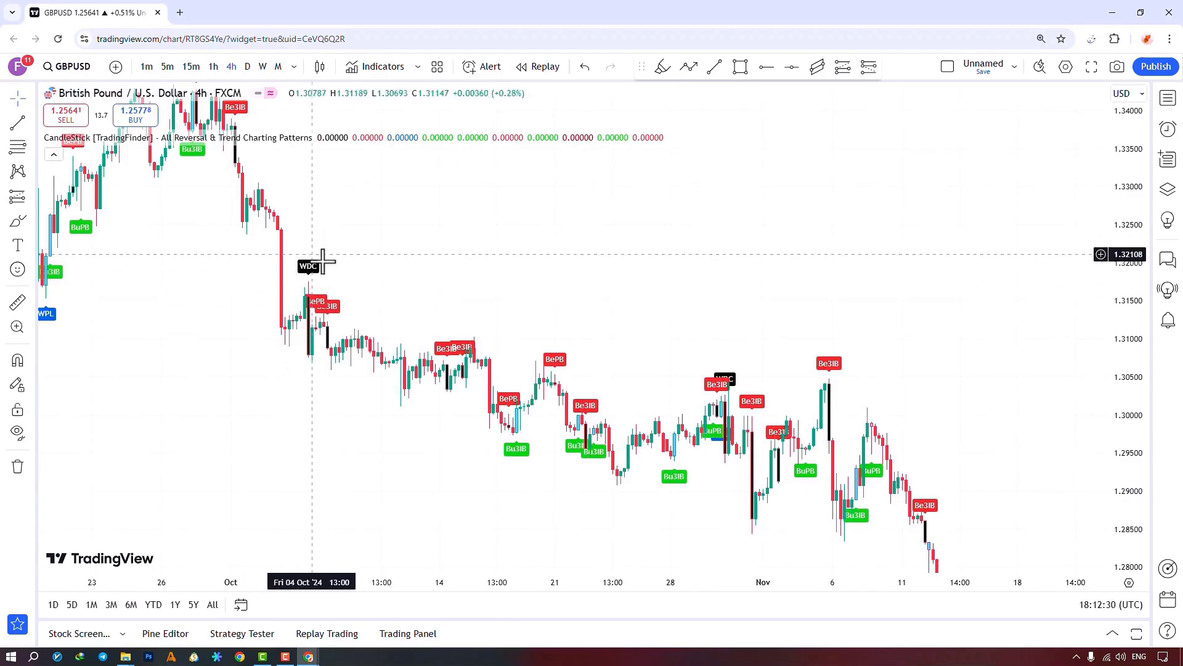
{"action": "mouse_move", "coordinate": [306, 250]}
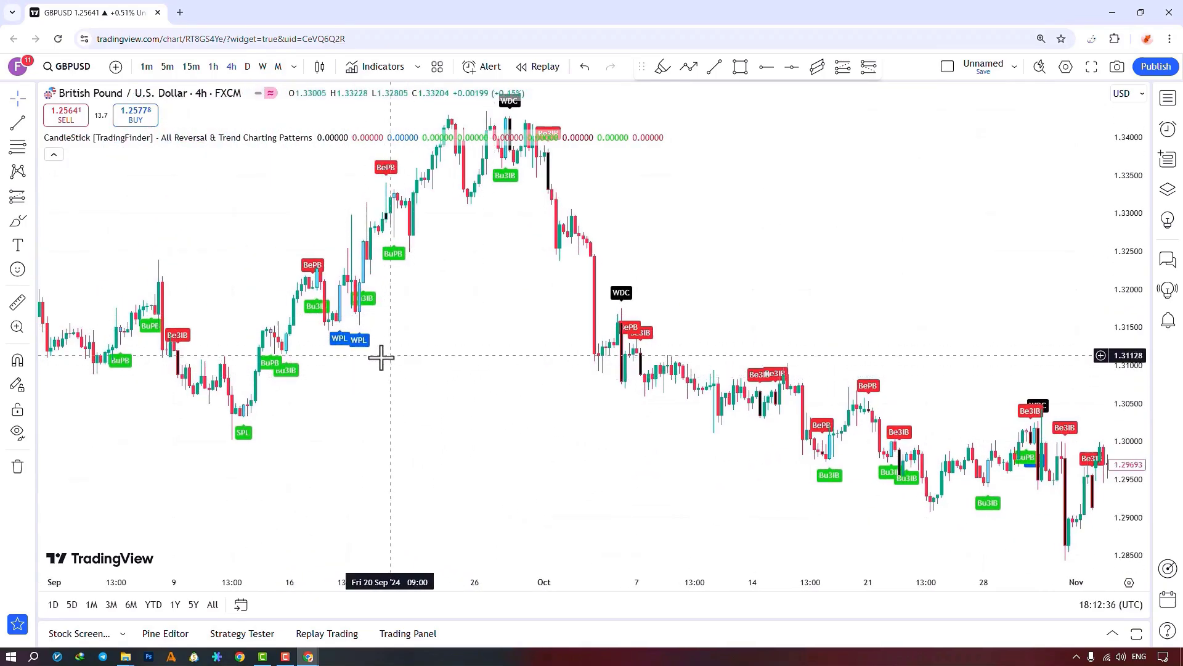
{"action": "mouse_move", "coordinate": [359, 363]}
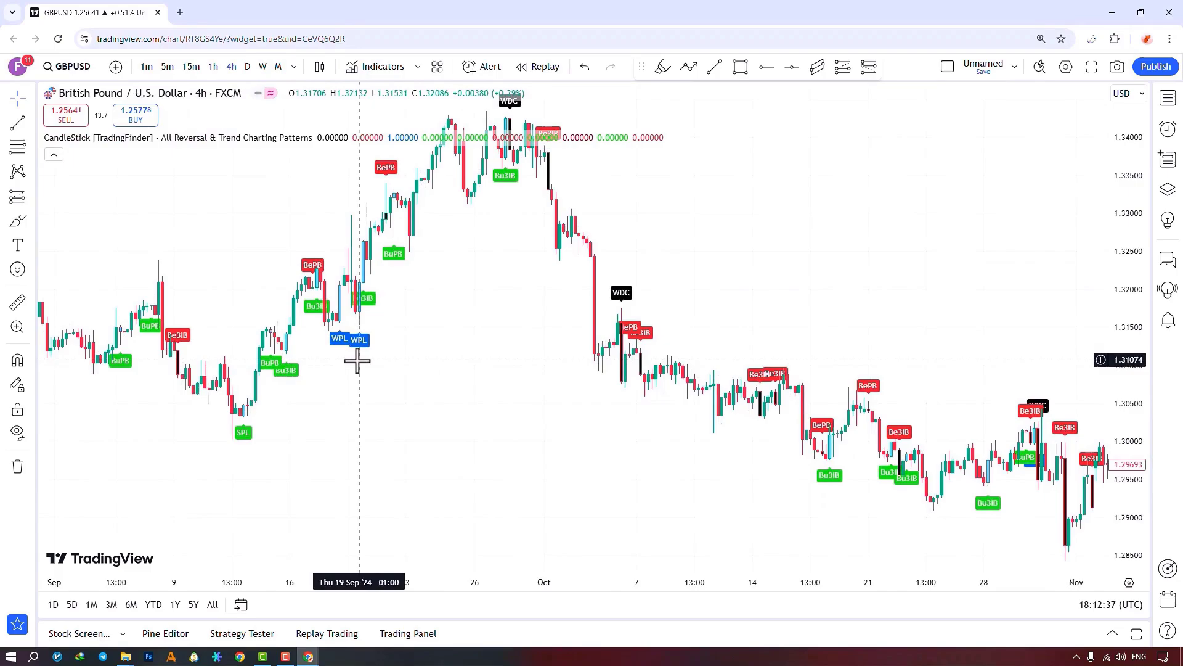
{"action": "mouse_move", "coordinate": [243, 332]}
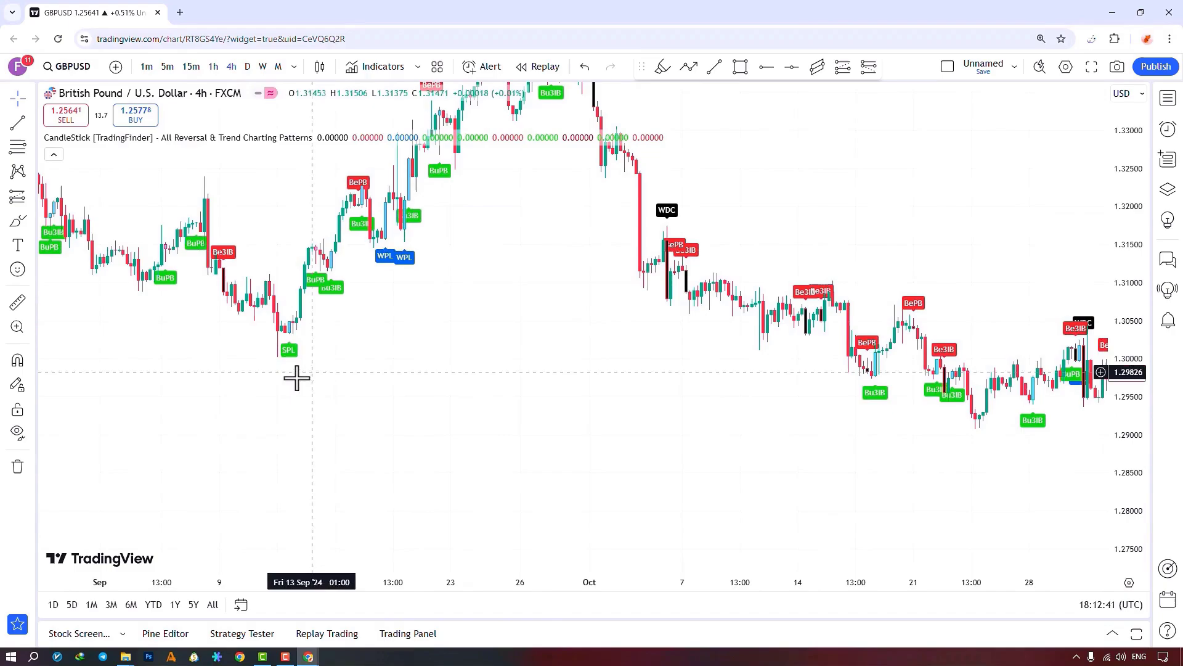
{"action": "mouse_move", "coordinate": [286, 378]}
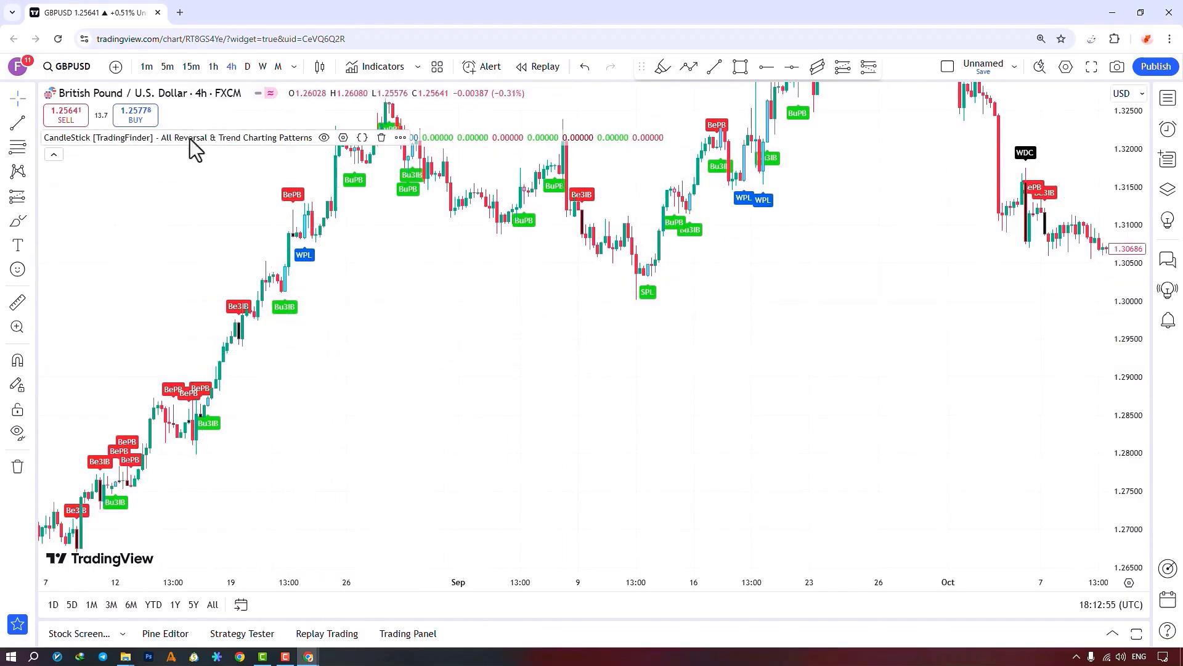
Open the CandleStick [TradingFinder] settings on its inputs, showing all five pattern toggles enabled
{"action": "left_click", "coordinate": [344, 138]}
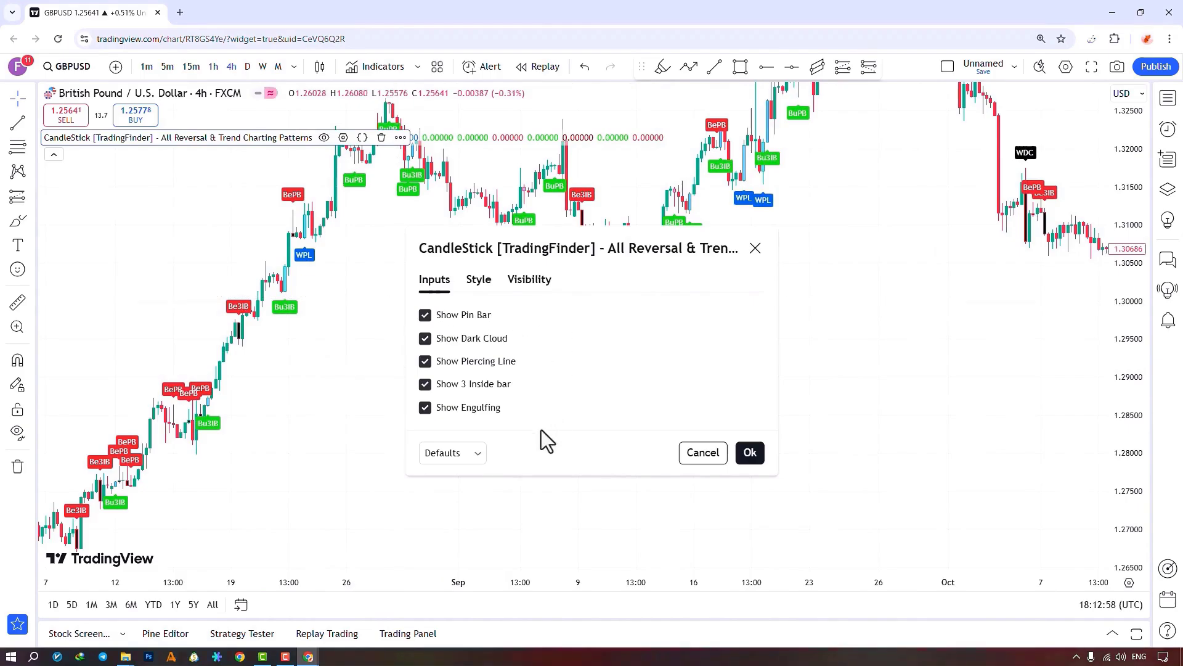
{"action": "mouse_move", "coordinate": [566, 349]}
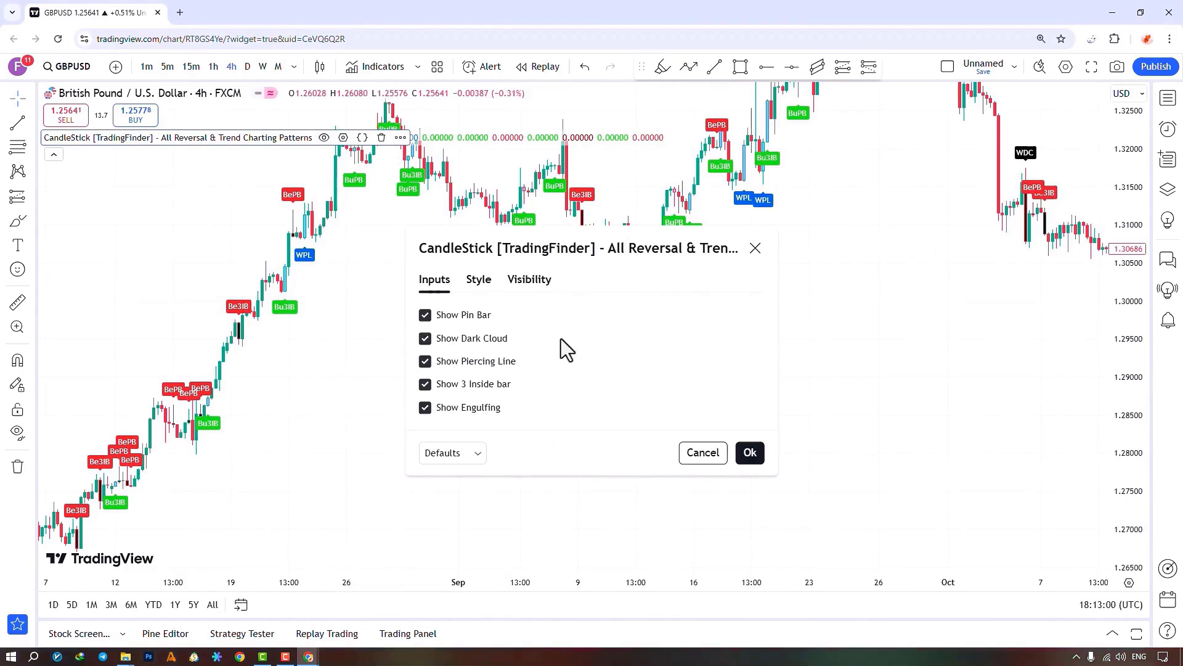
{"action": "mouse_move", "coordinate": [502, 321]}
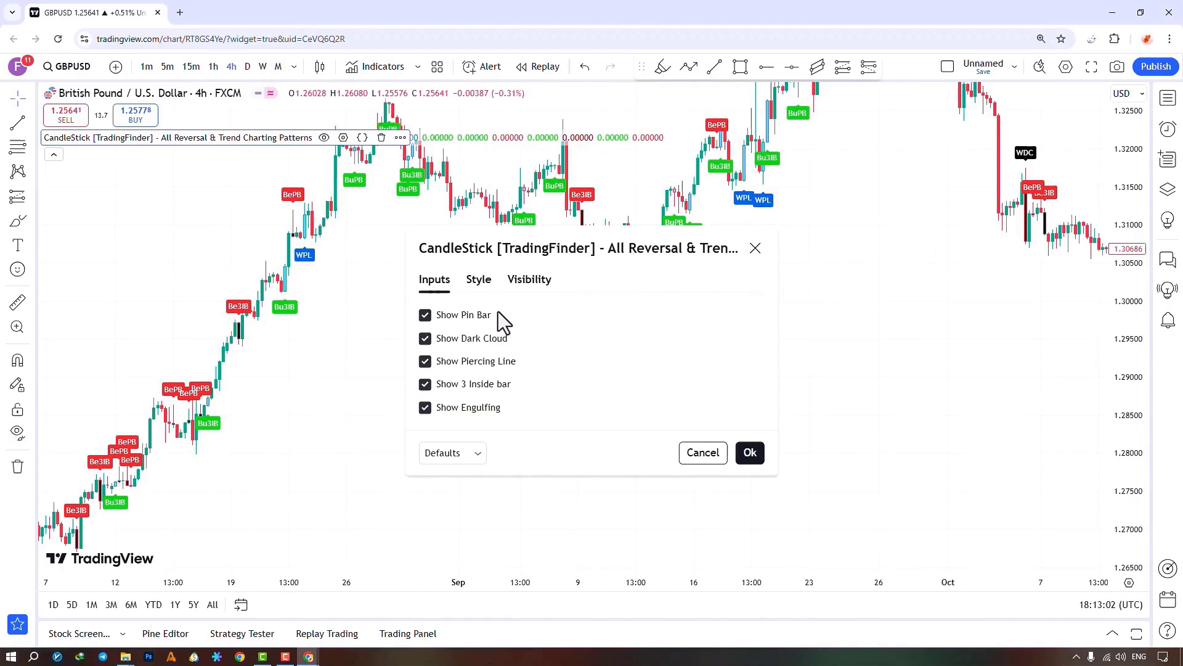
{"action": "mouse_move", "coordinate": [503, 389]}
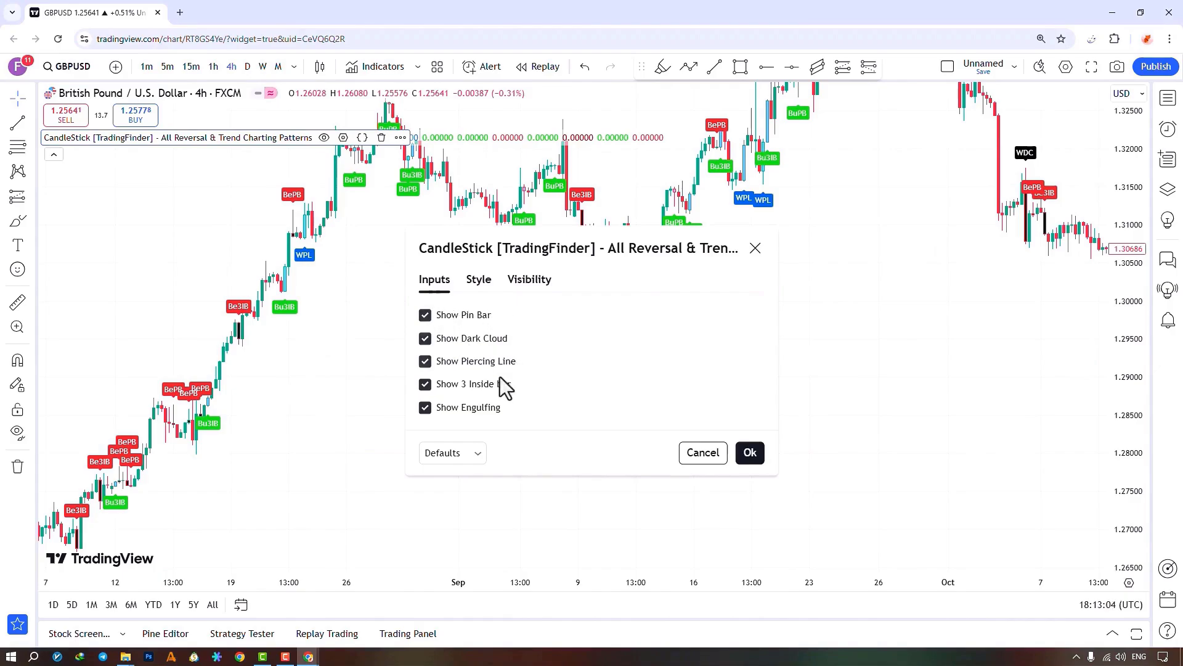
{"action": "mouse_move", "coordinate": [491, 415]}
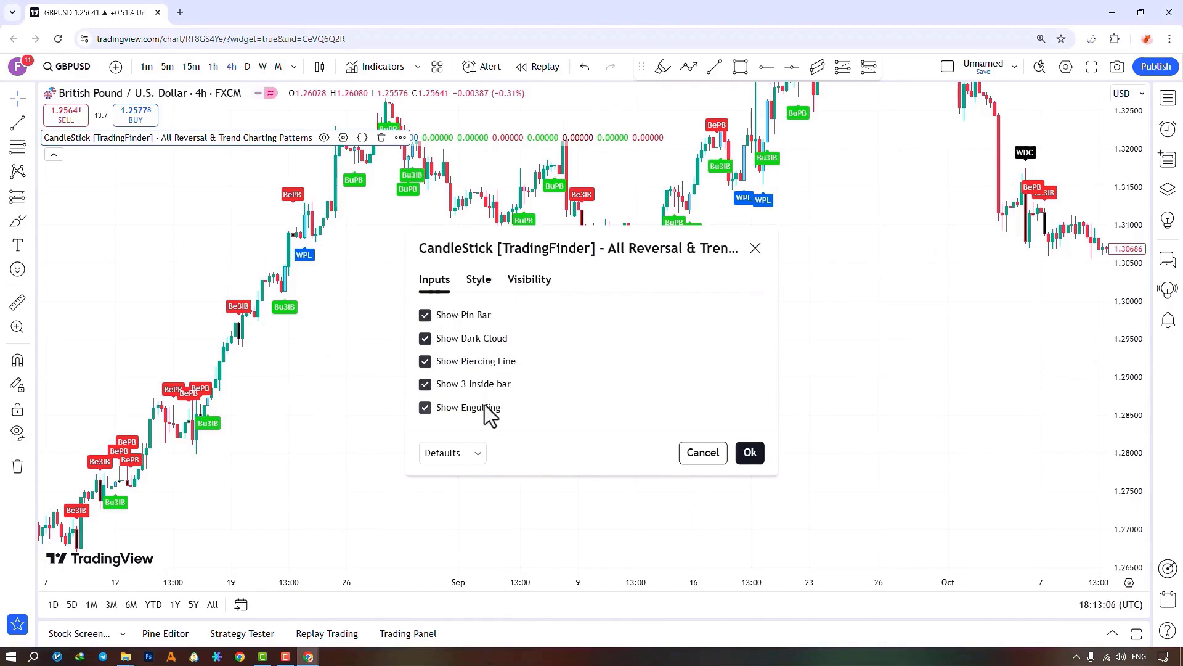
{"action": "mouse_move", "coordinate": [484, 334]}
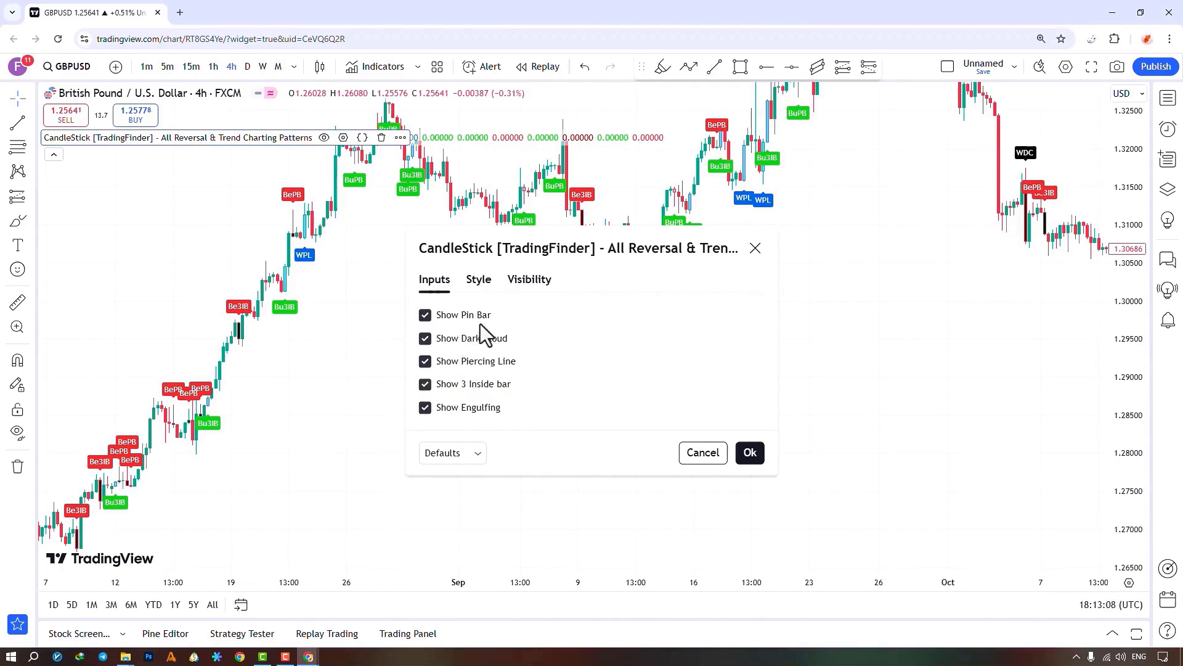
{"action": "mouse_move", "coordinate": [487, 321]}
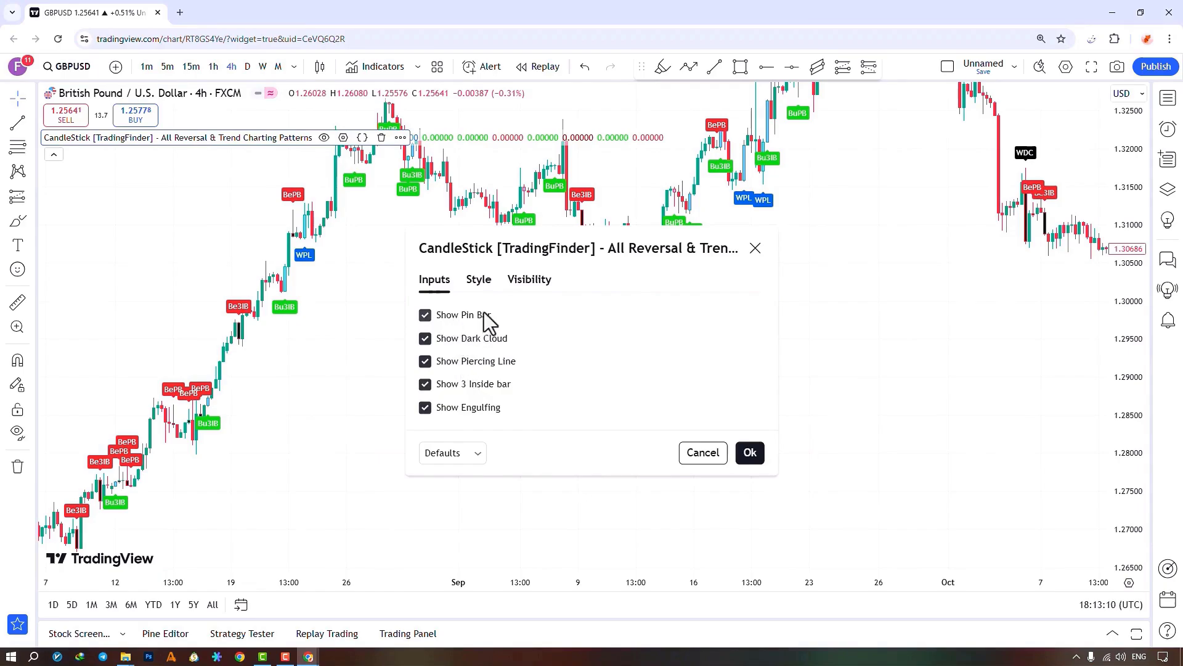
{"action": "left_click", "coordinate": [424, 315]}
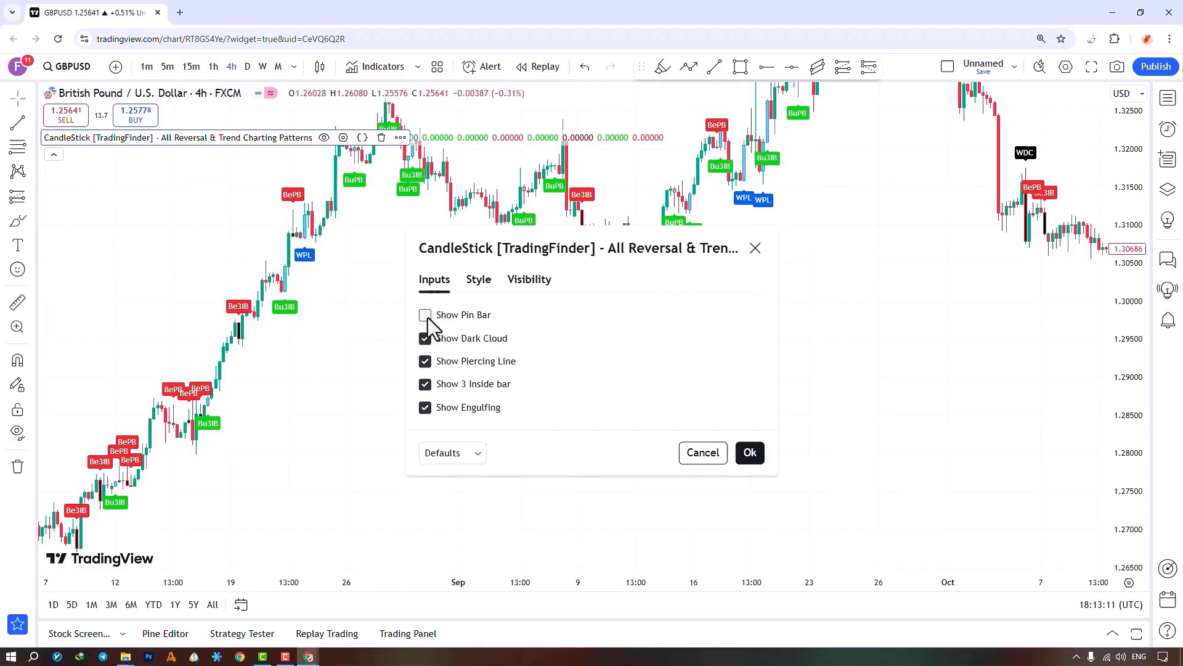
{"action": "left_click", "coordinate": [424, 315]}
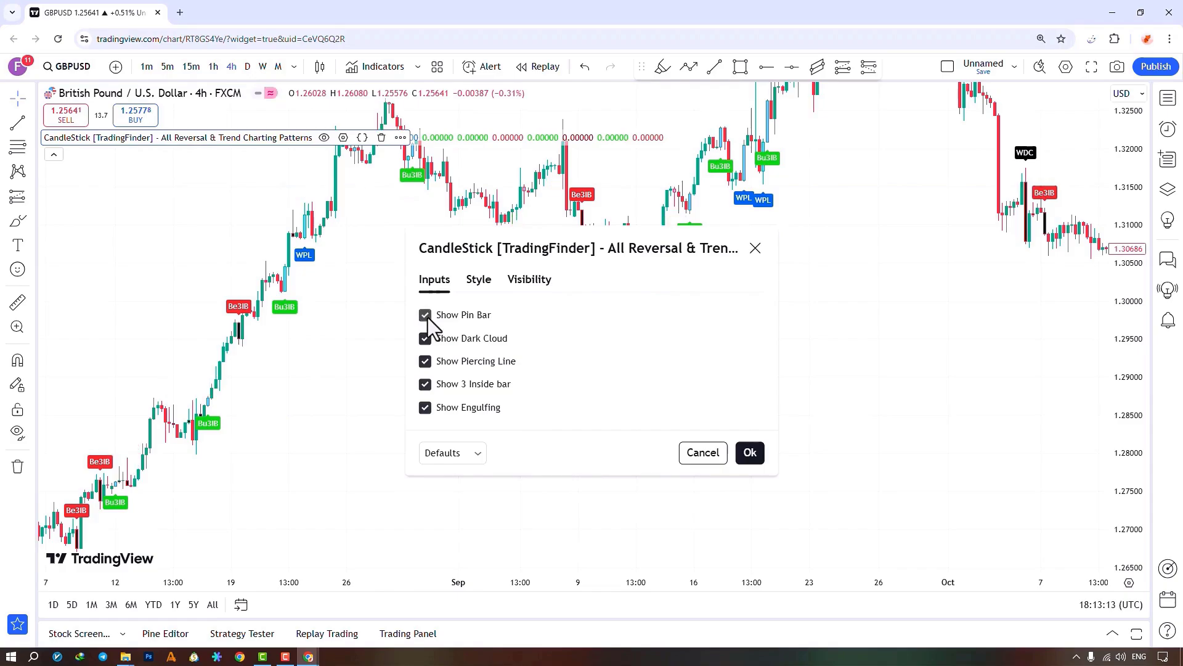
{"action": "left_click", "coordinate": [425, 315]}
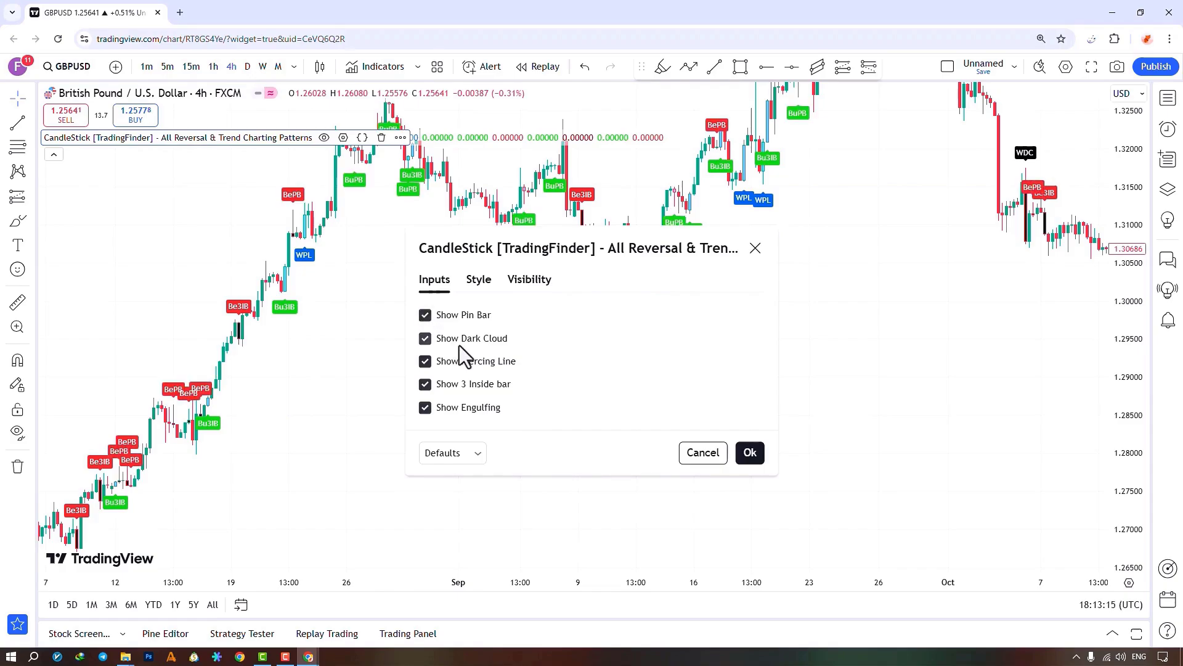
{"action": "mouse_move", "coordinate": [505, 360]}
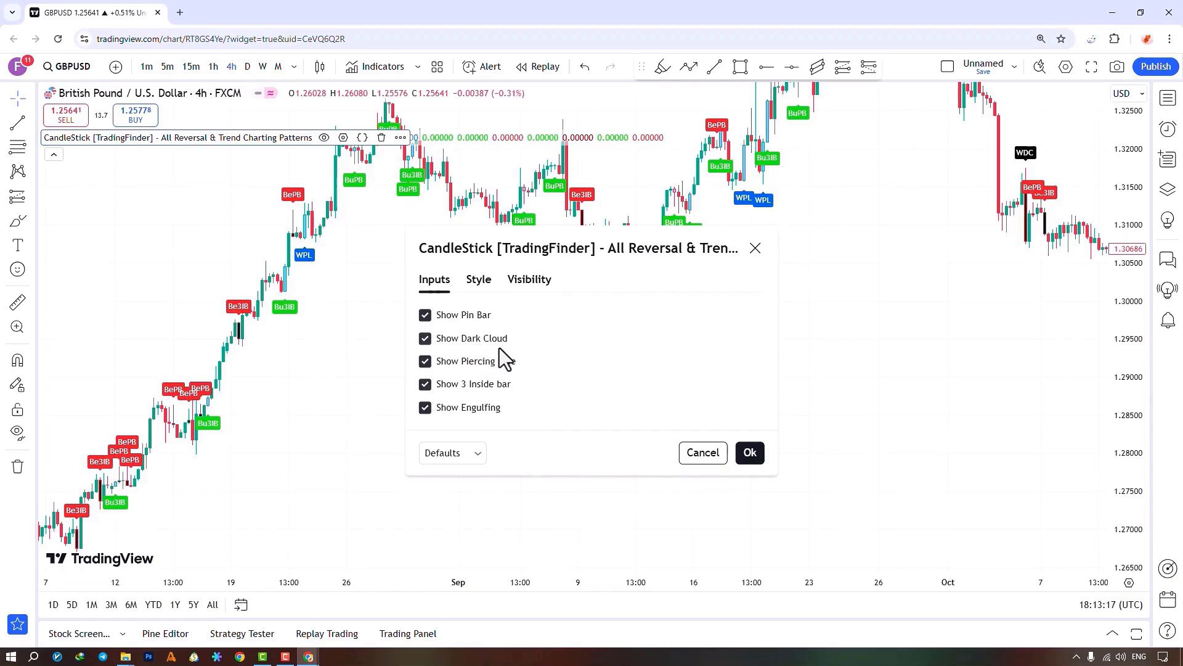
{"action": "left_click", "coordinate": [425, 338]}
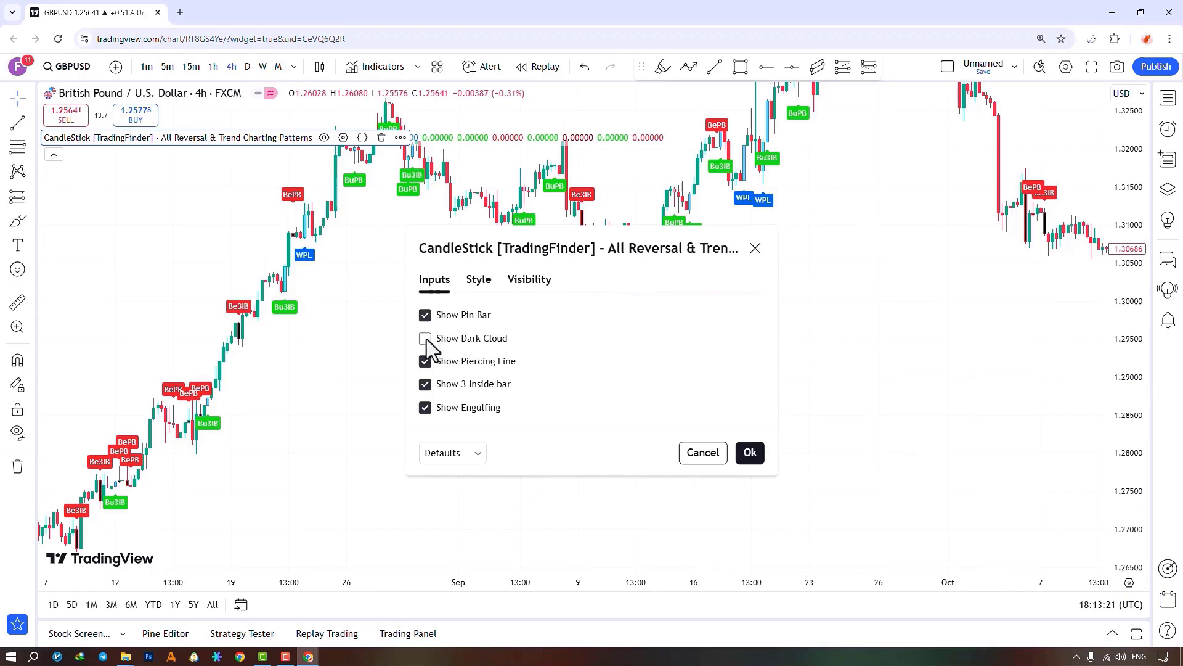
{"action": "left_click", "coordinate": [424, 338]}
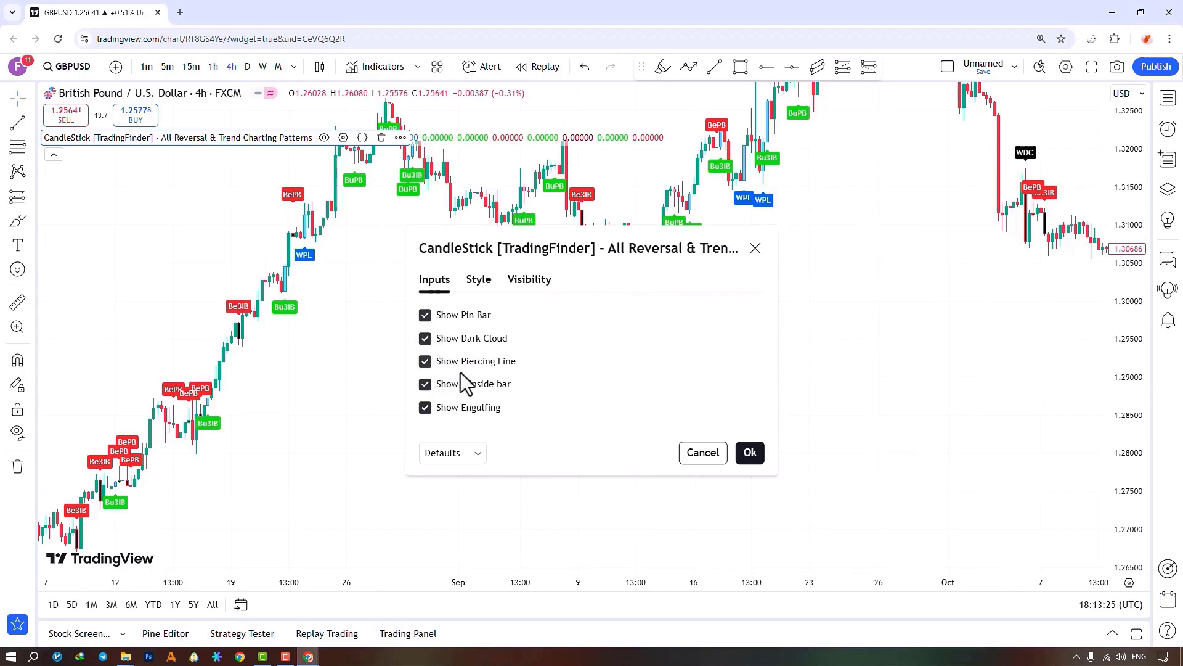
{"action": "left_click", "coordinate": [424, 361]}
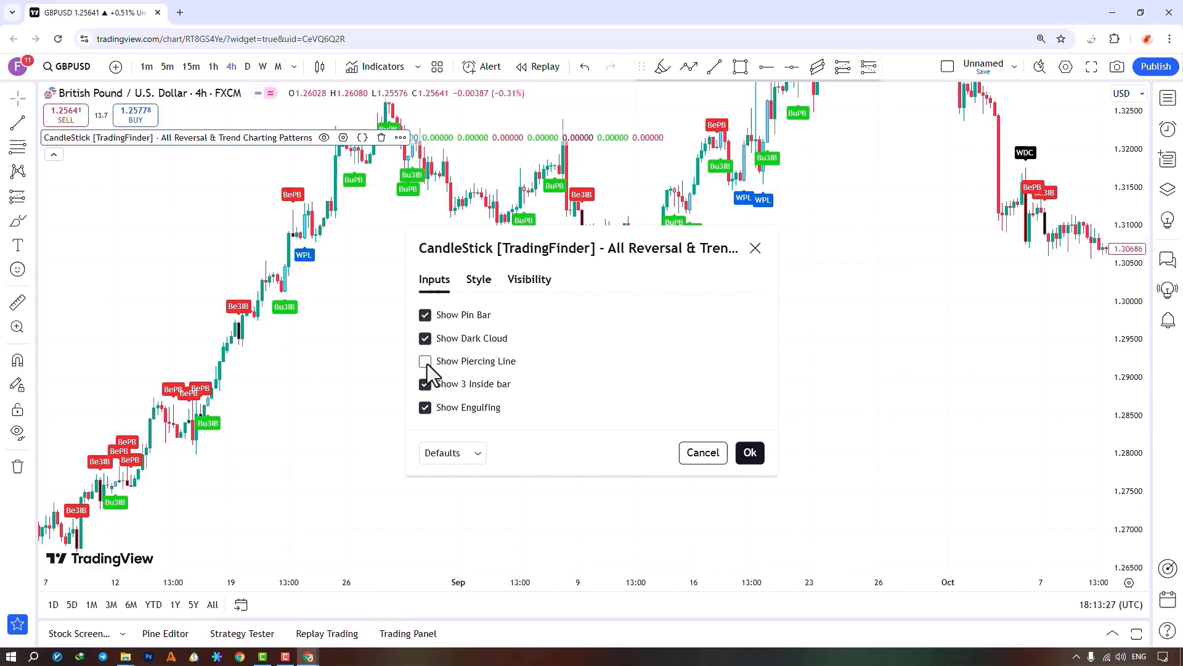
{"action": "left_click", "coordinate": [424, 360]}
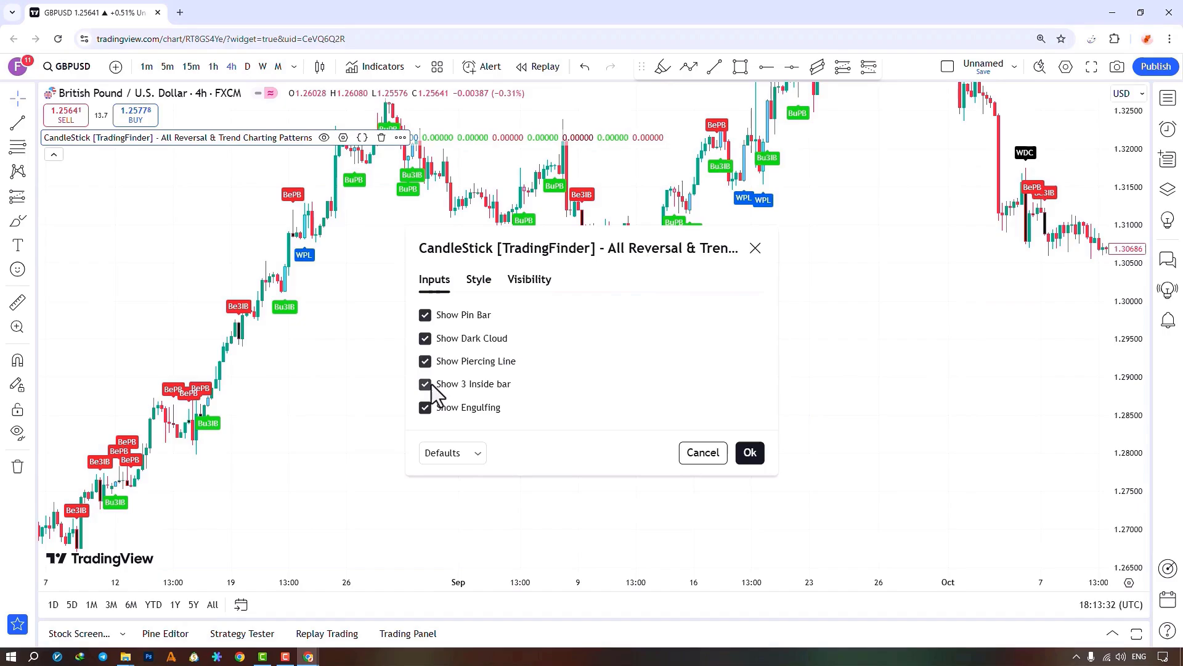
{"action": "mouse_move", "coordinate": [461, 400]}
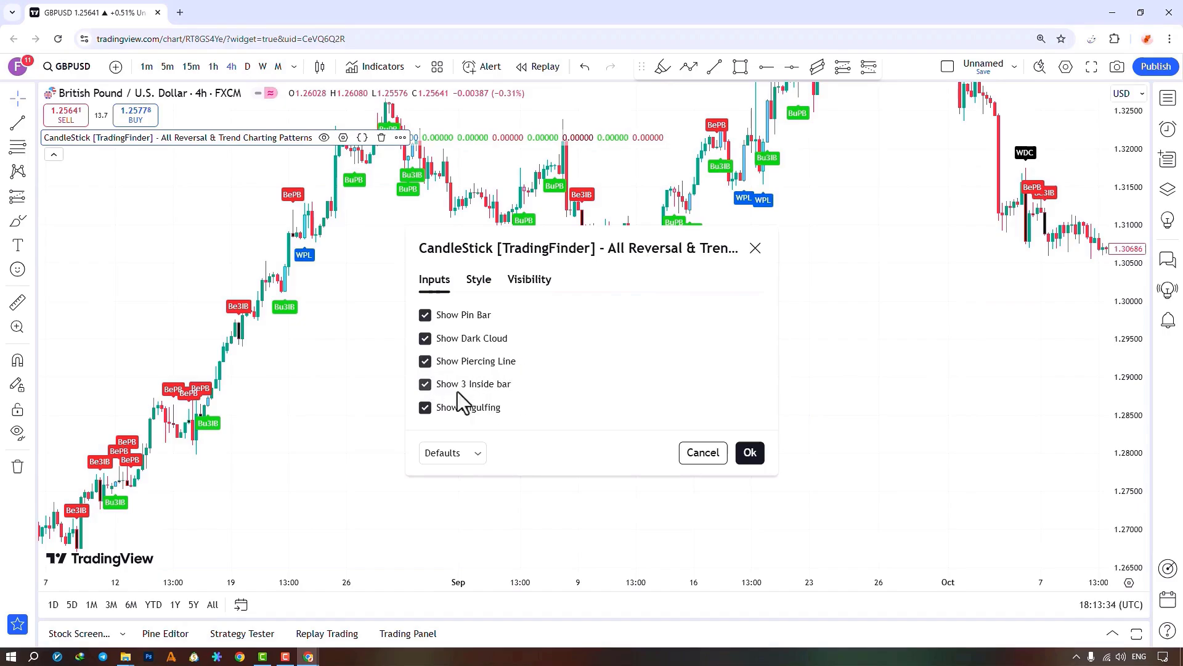
{"action": "left_click", "coordinate": [424, 383]}
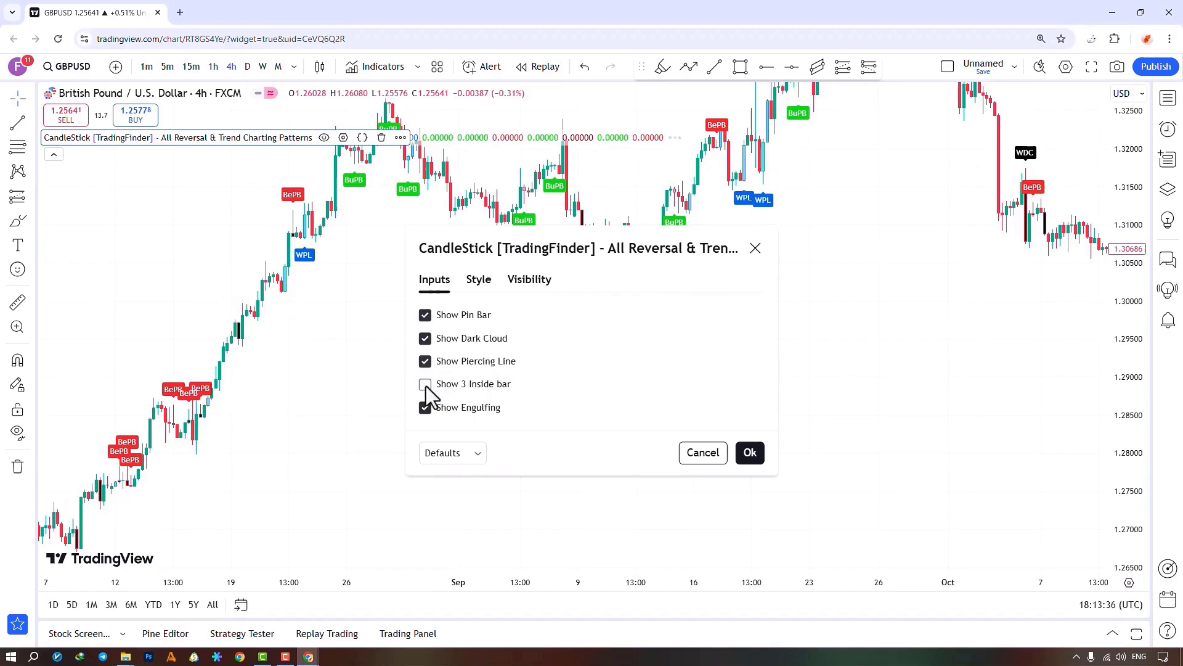
{"action": "left_click", "coordinate": [425, 384]}
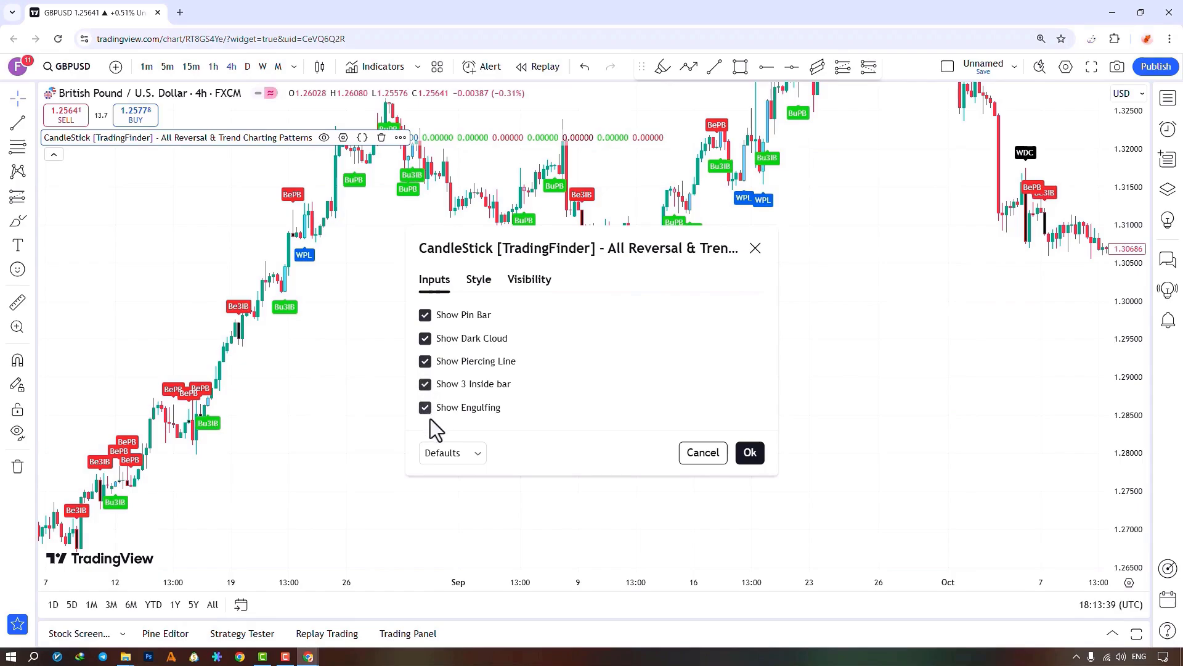
{"action": "mouse_move", "coordinate": [515, 427]}
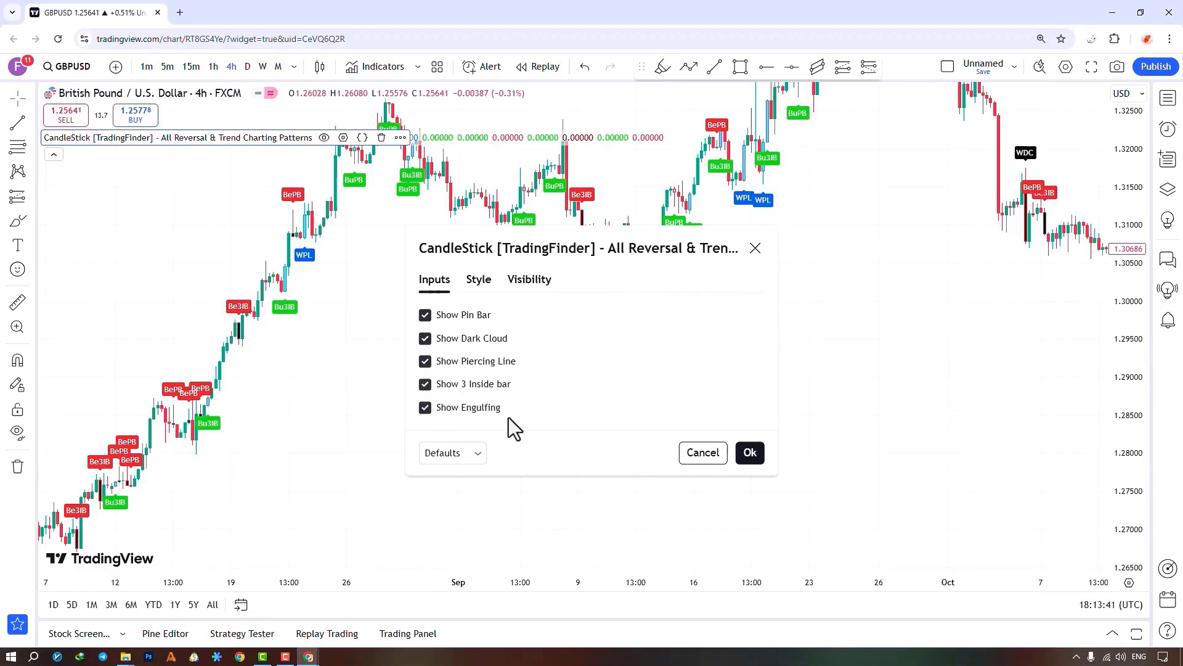
{"action": "mouse_move", "coordinate": [425, 407]}
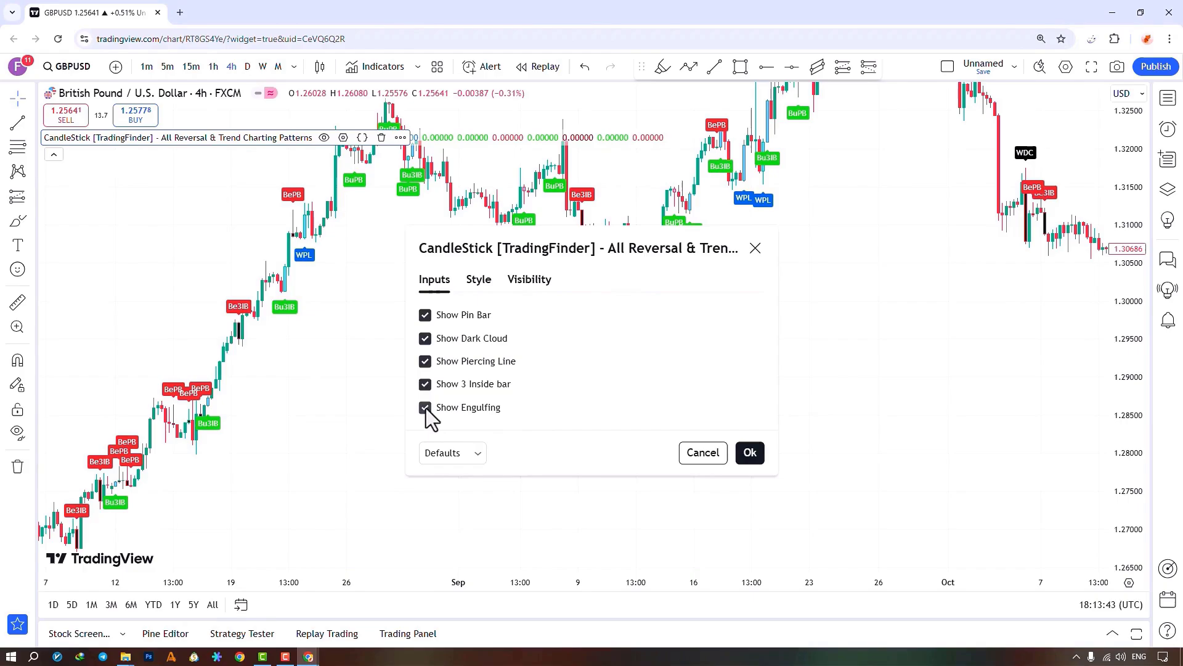